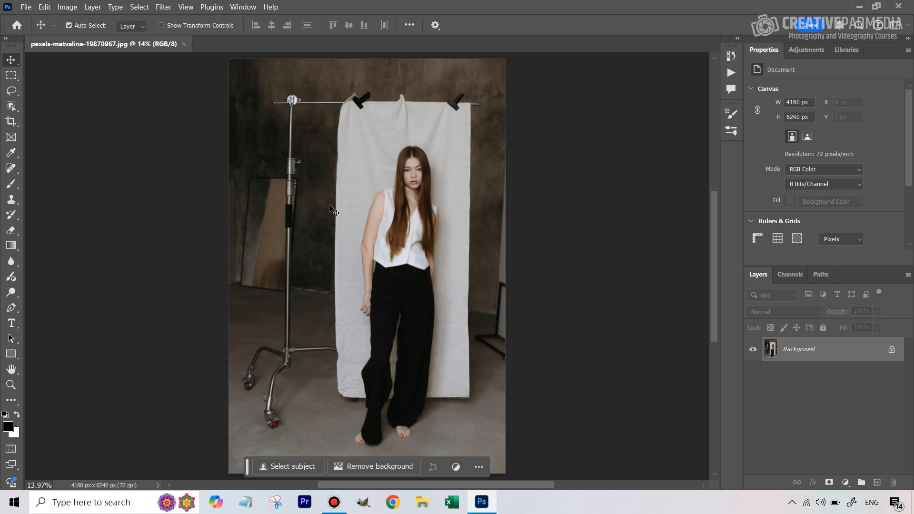
mouse_move(511, 211)
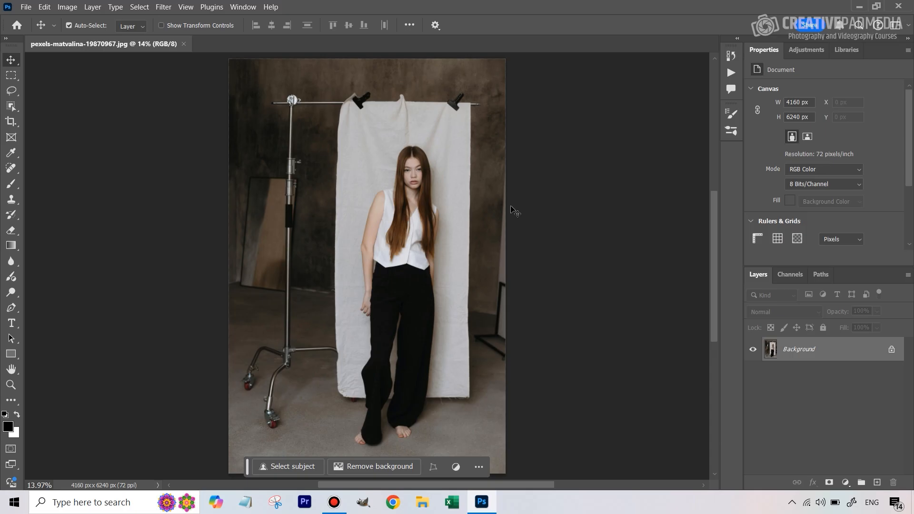
mouse_move(450, 215)
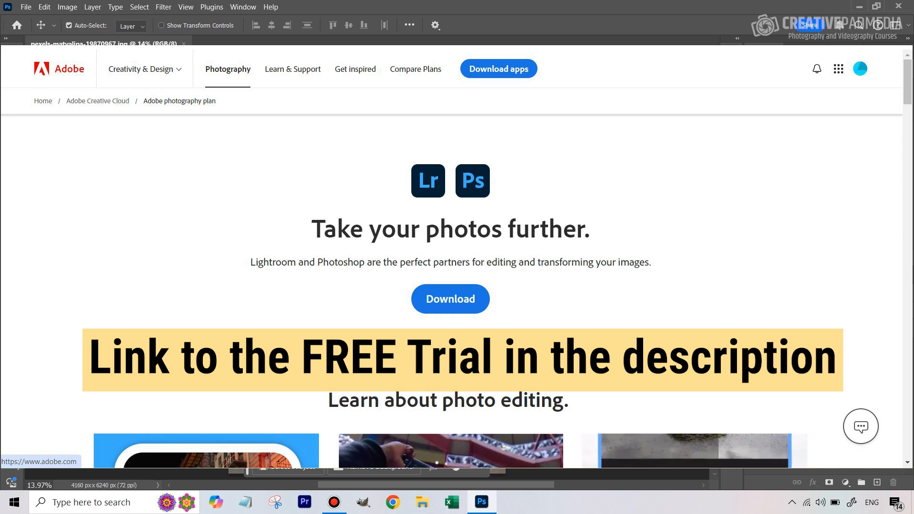
Step: Crop the photo to a tall narrow strip around the woman and white backdrop, removing the light stand
left_click(100, 44)
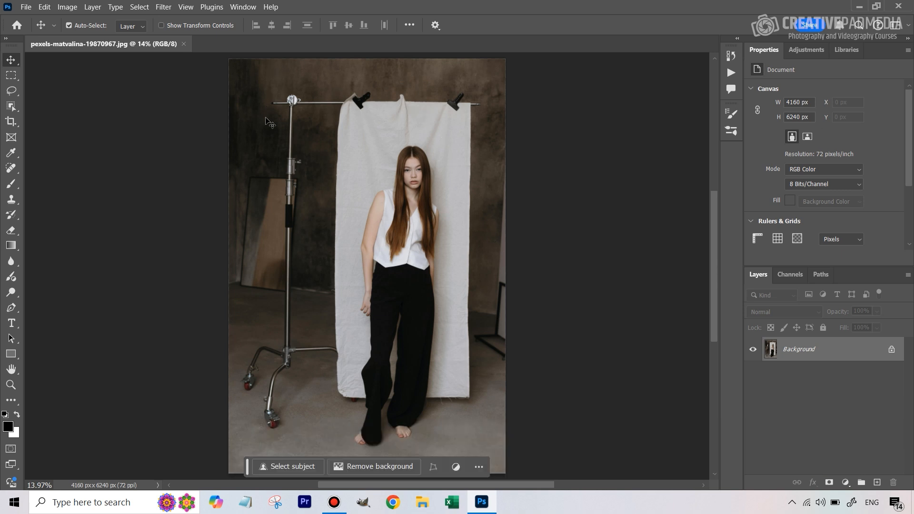
mouse_move(356, 225)
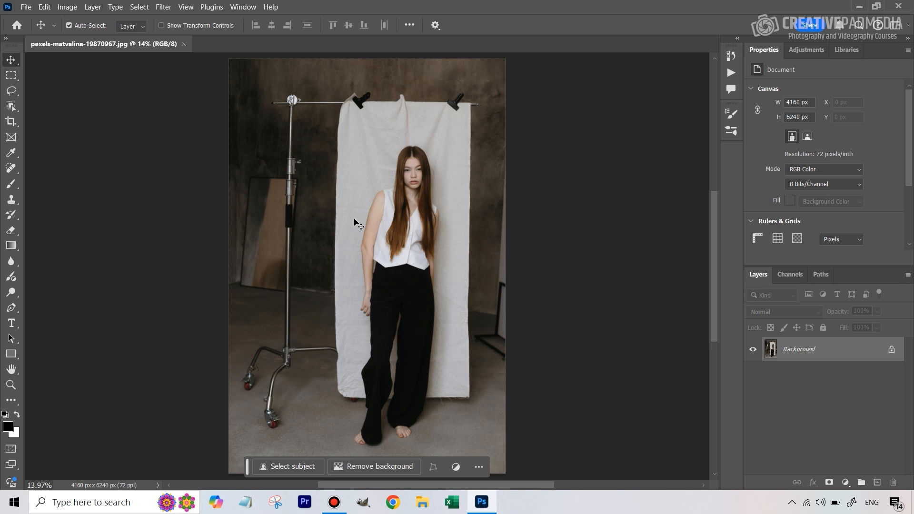
mouse_move(464, 150)
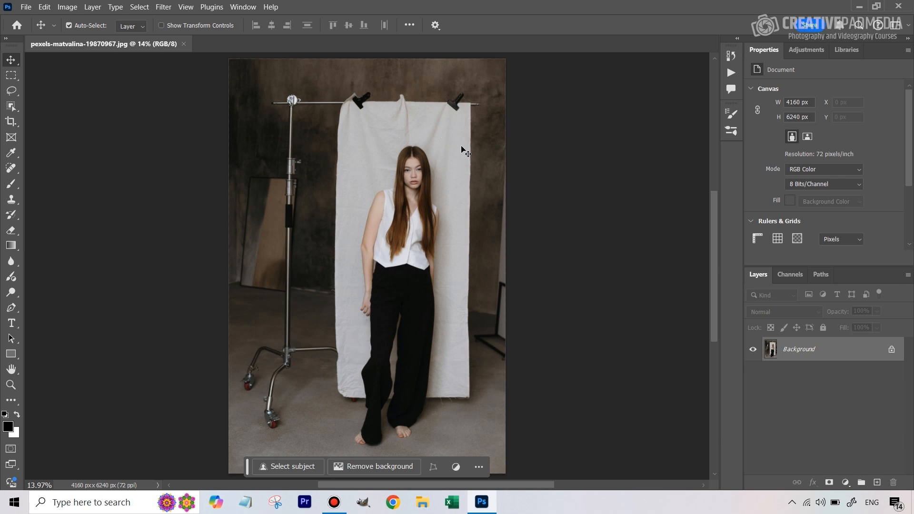
mouse_move(340, 404)
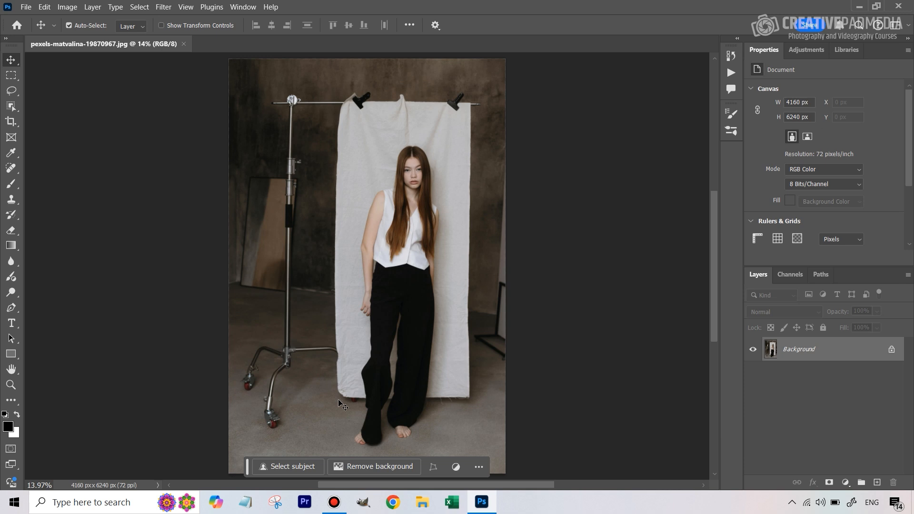
mouse_move(461, 304)
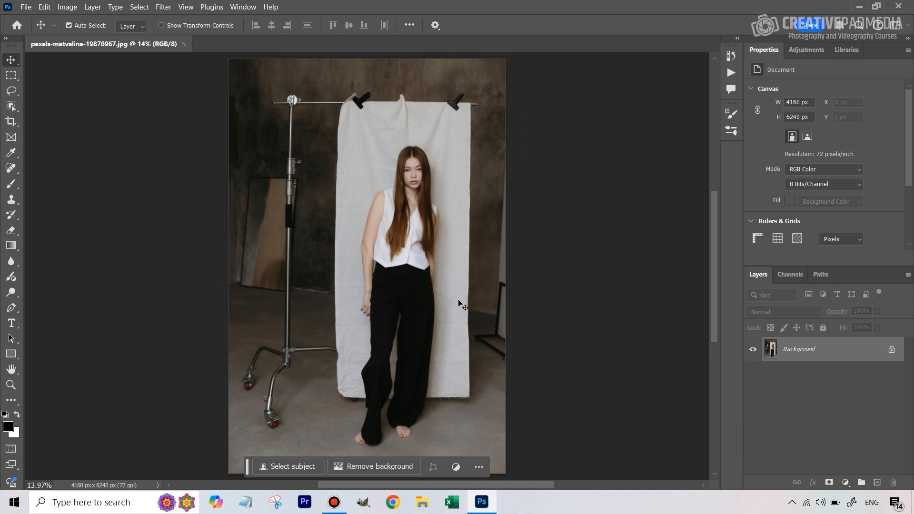
mouse_move(434, 406)
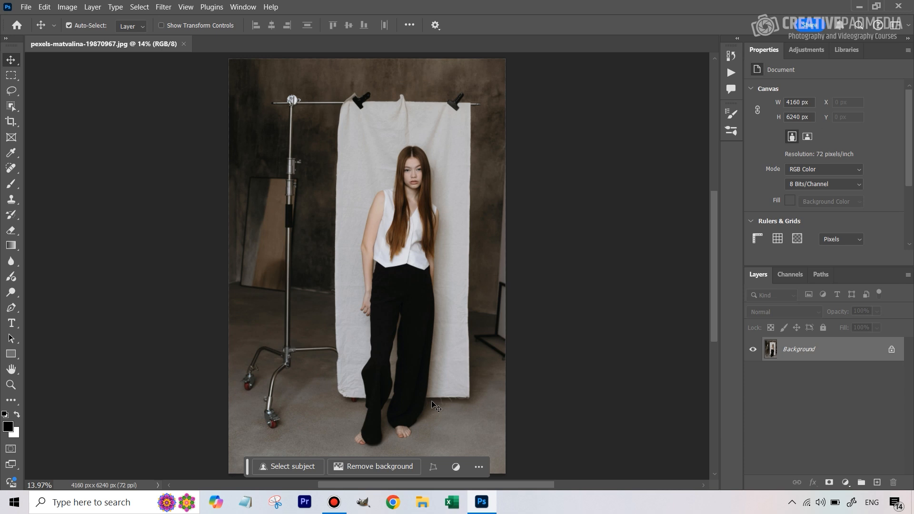
mouse_move(12, 120)
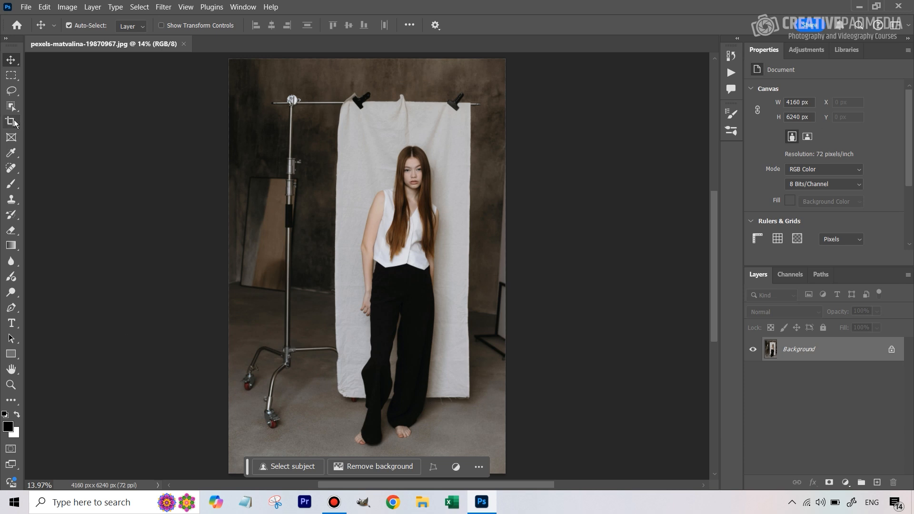
left_click(12, 121)
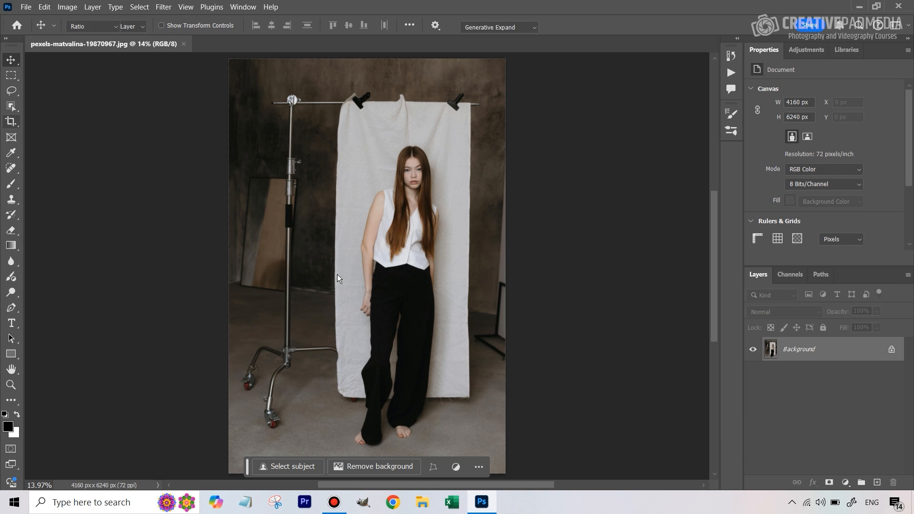
left_click(12, 122)
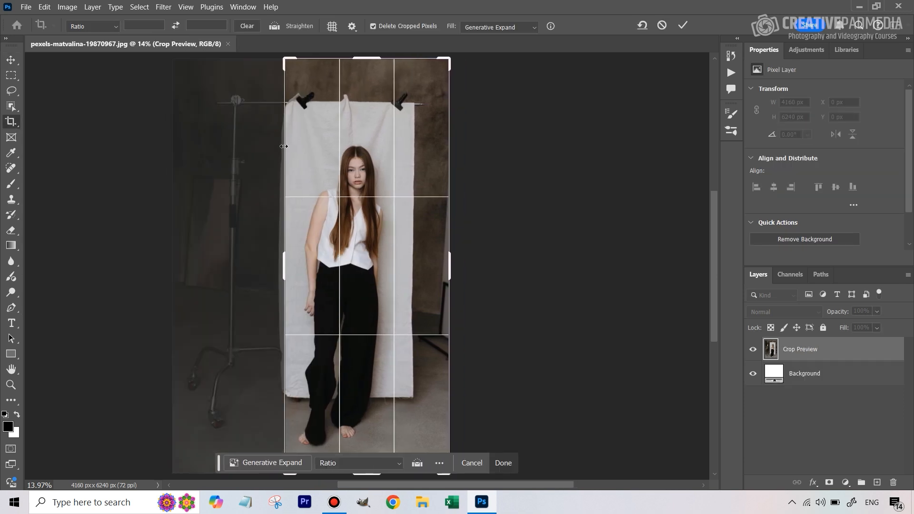
left_click_drag(368, 61, 367, 82)
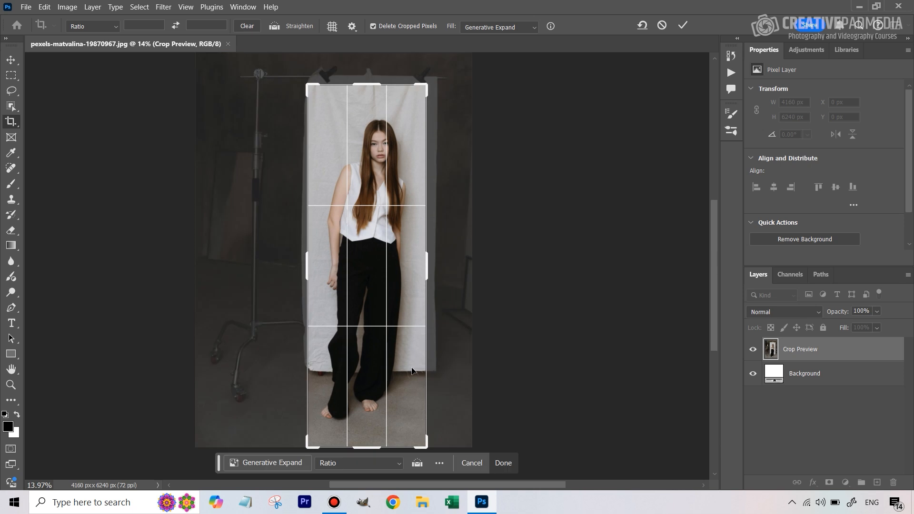
mouse_move(388, 175)
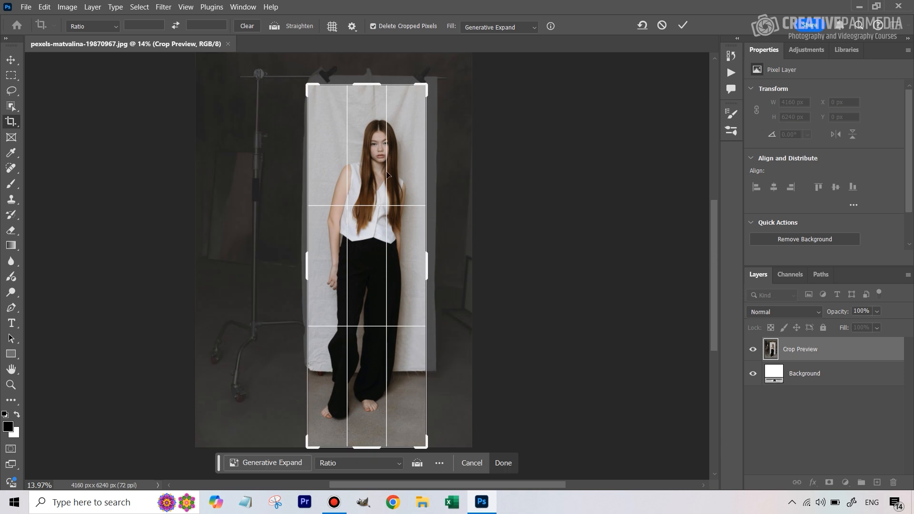
mouse_move(416, 176)
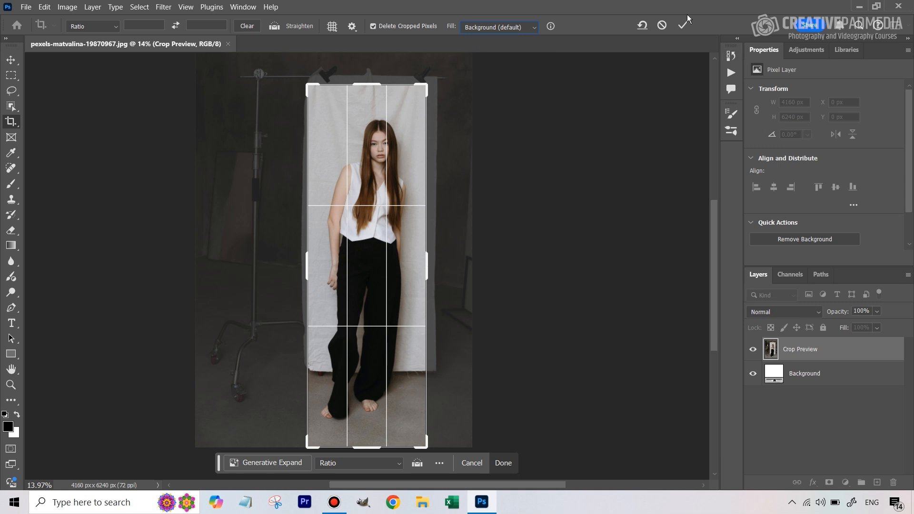
left_click(682, 26)
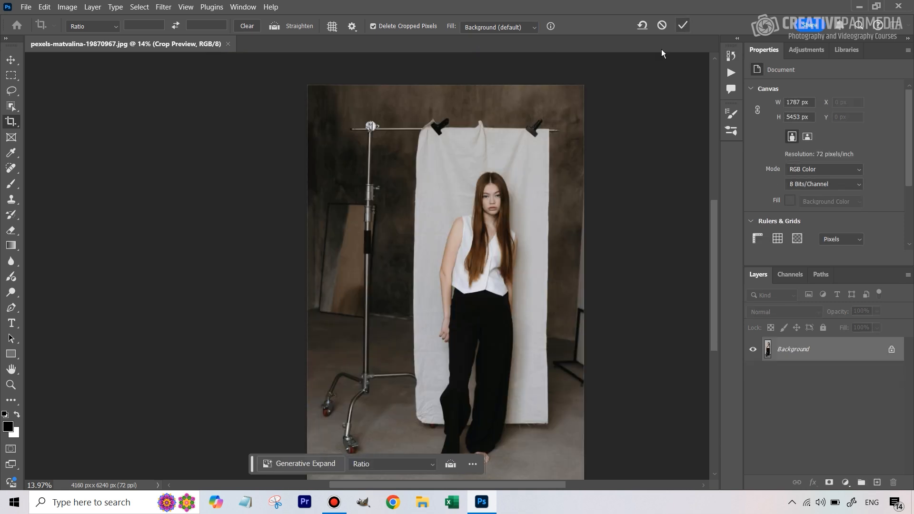
left_click(683, 25)
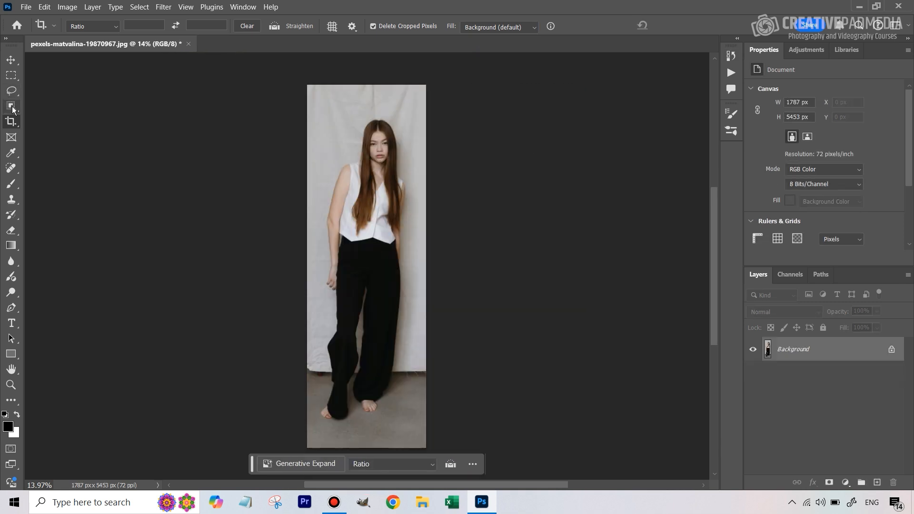
Step: Extend the crop outward on both sides and slightly upward with Fill set to Generative Expand
left_click(11, 124)
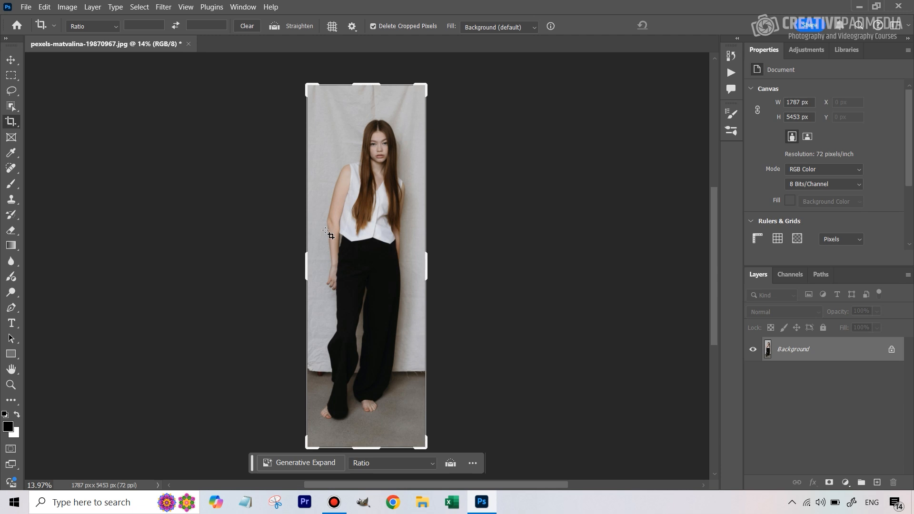
left_click_drag(307, 263, 292, 264)
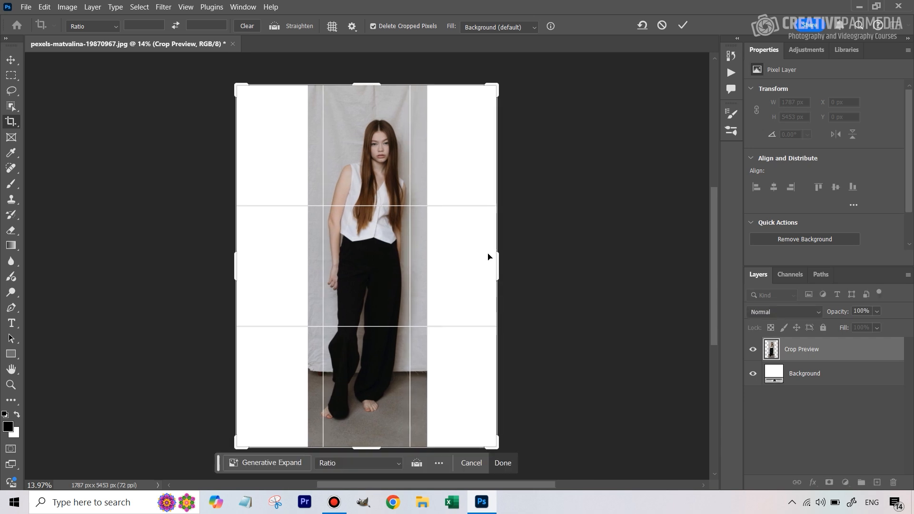
left_click_drag(365, 89, 366, 80)
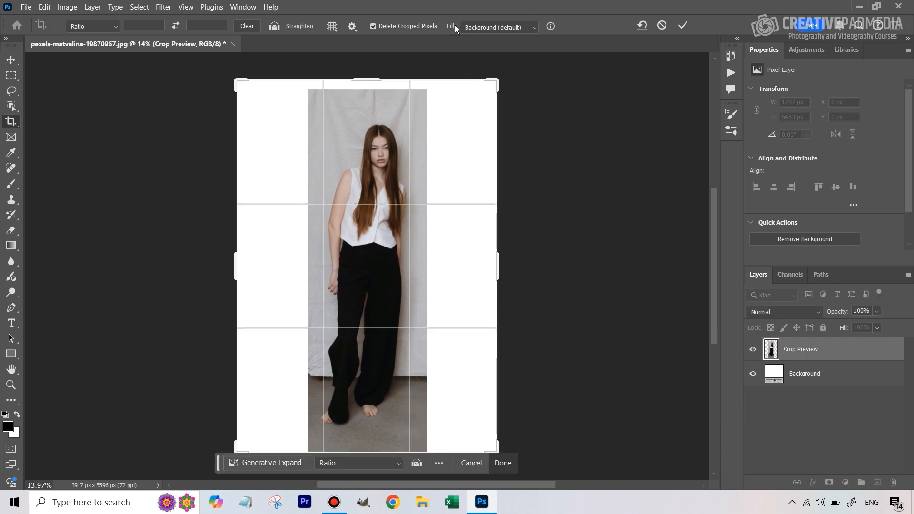
left_click(499, 27)
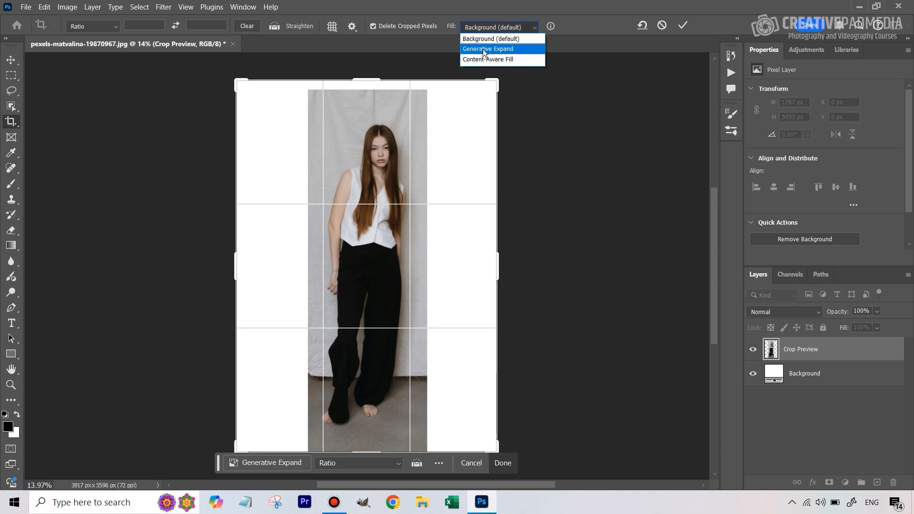
left_click(488, 49)
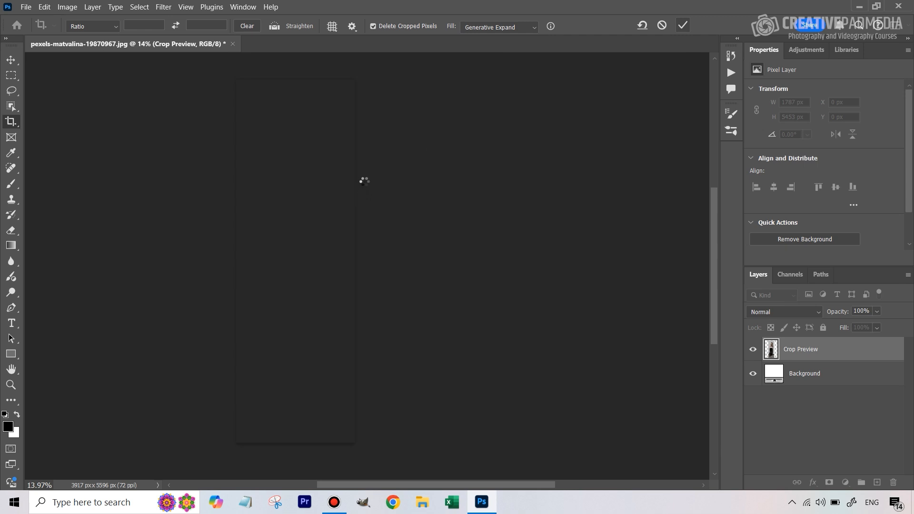
Step: Commit the Generative Expand, compare the three variations and keep the second one
left_click(683, 25)
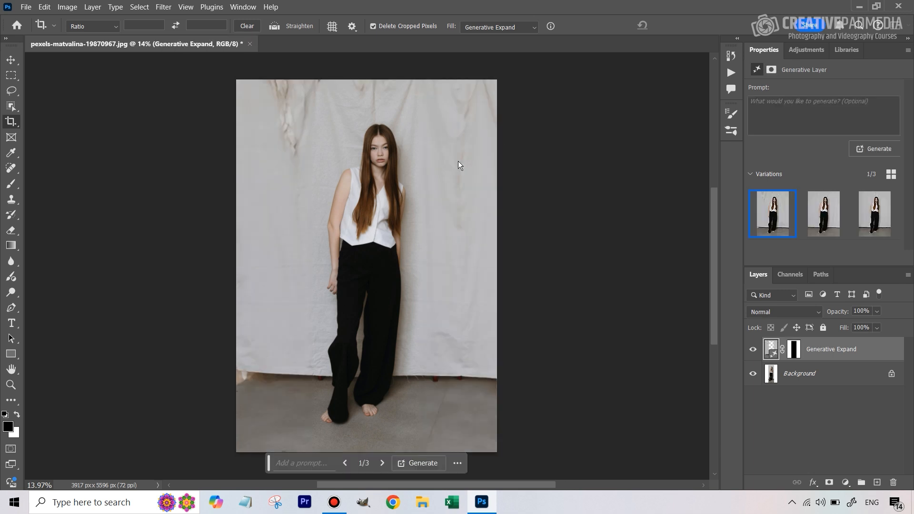
mouse_move(280, 115)
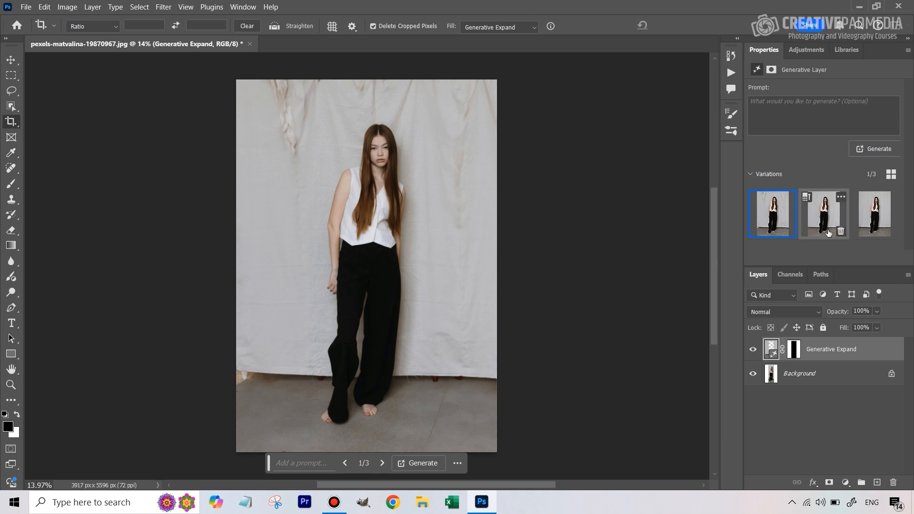
left_click(823, 215)
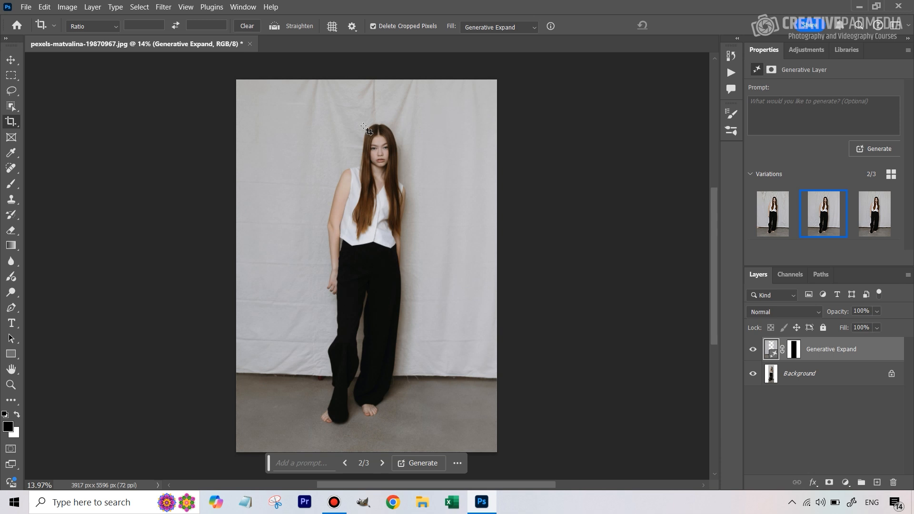
mouse_move(423, 114)
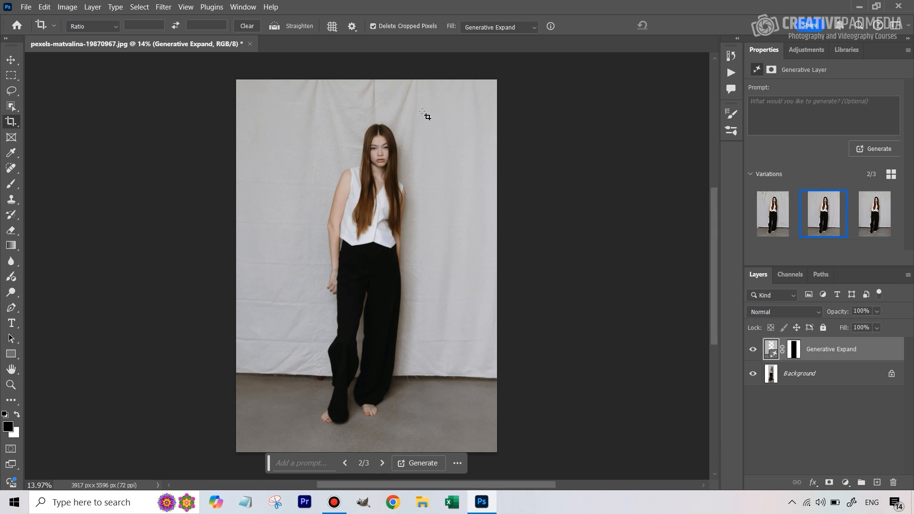
mouse_move(416, 97)
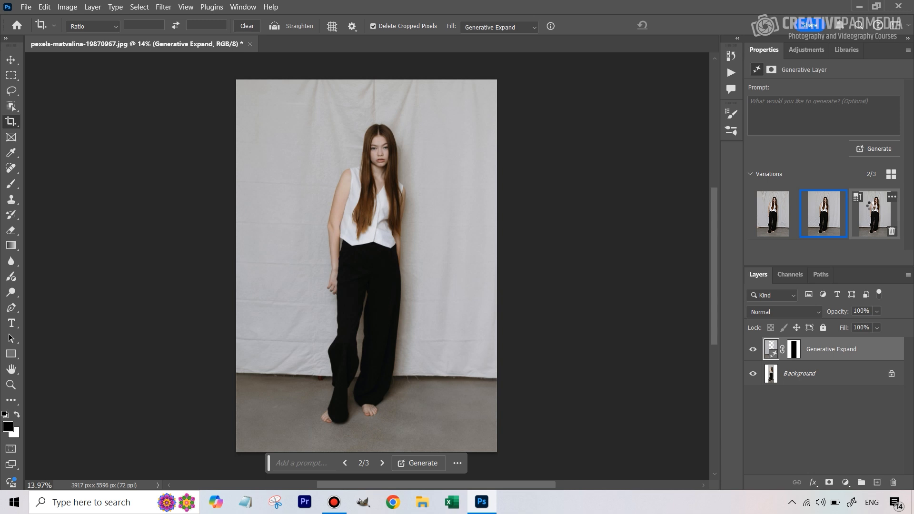
left_click(874, 215)
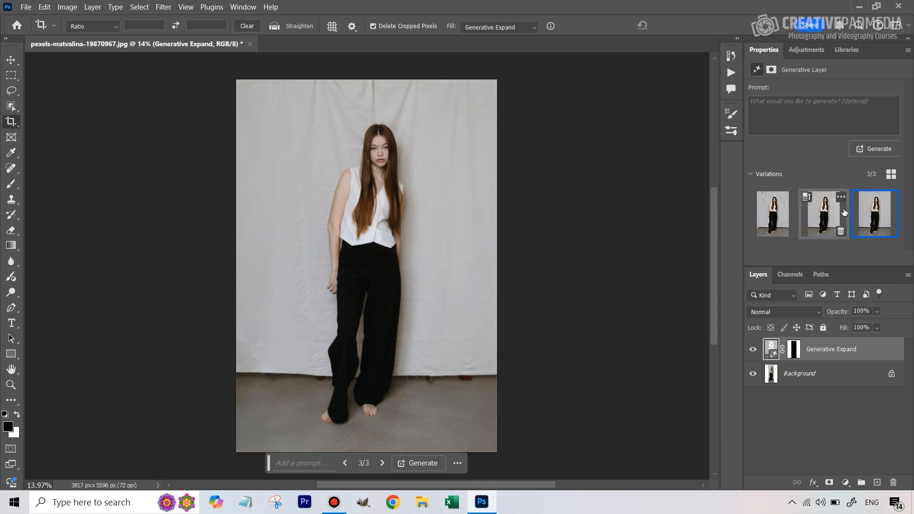
left_click(823, 214)
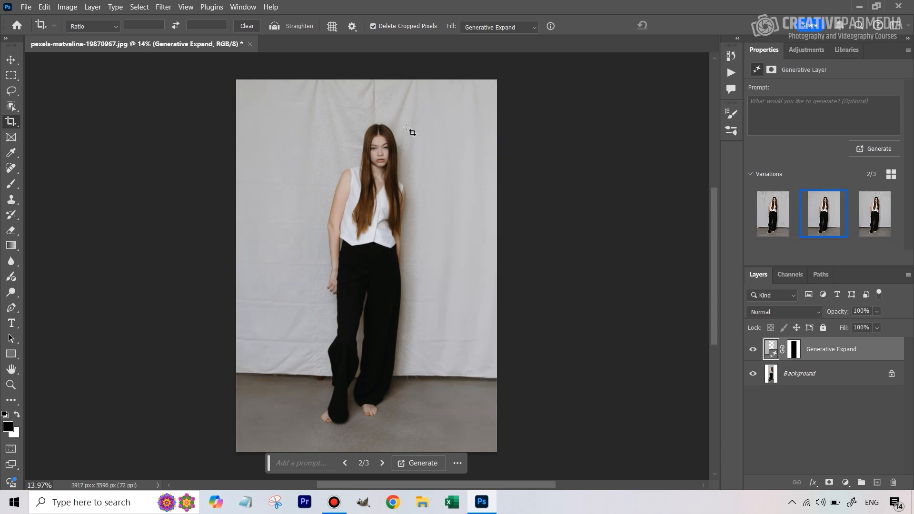
mouse_move(387, 354)
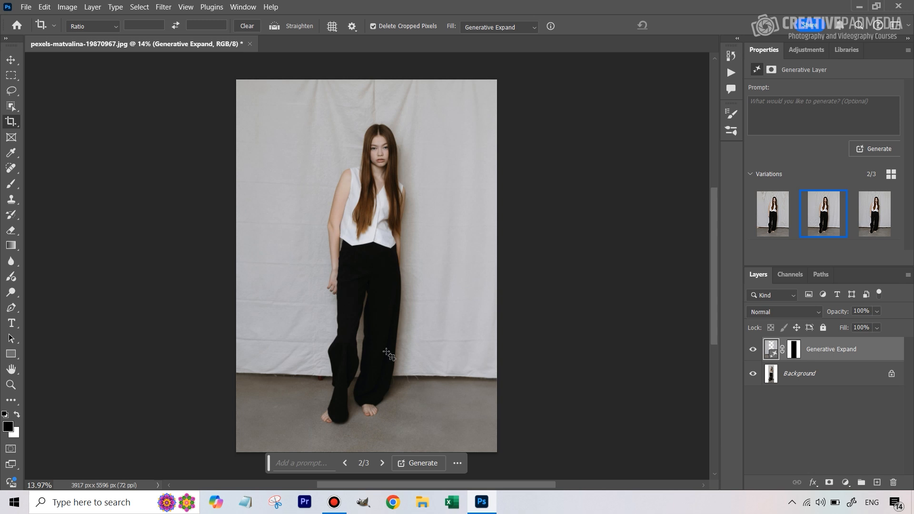
mouse_move(427, 384)
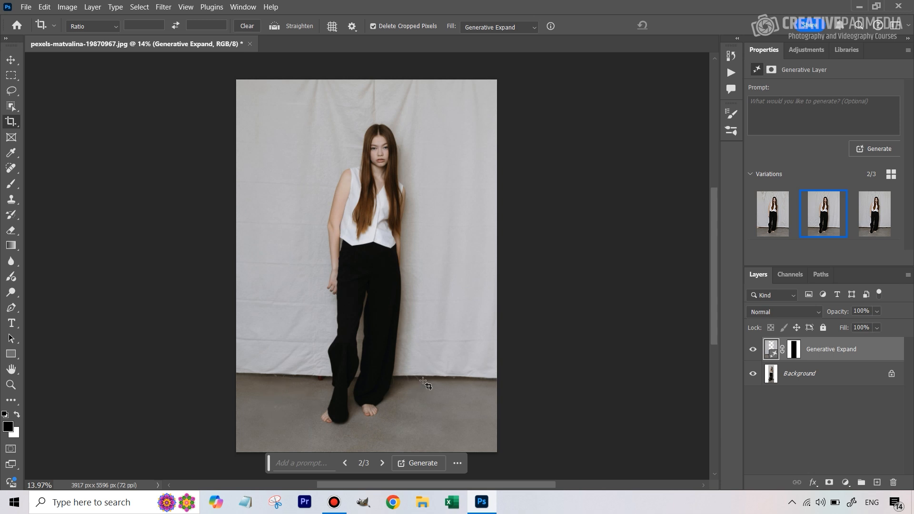
mouse_move(462, 376)
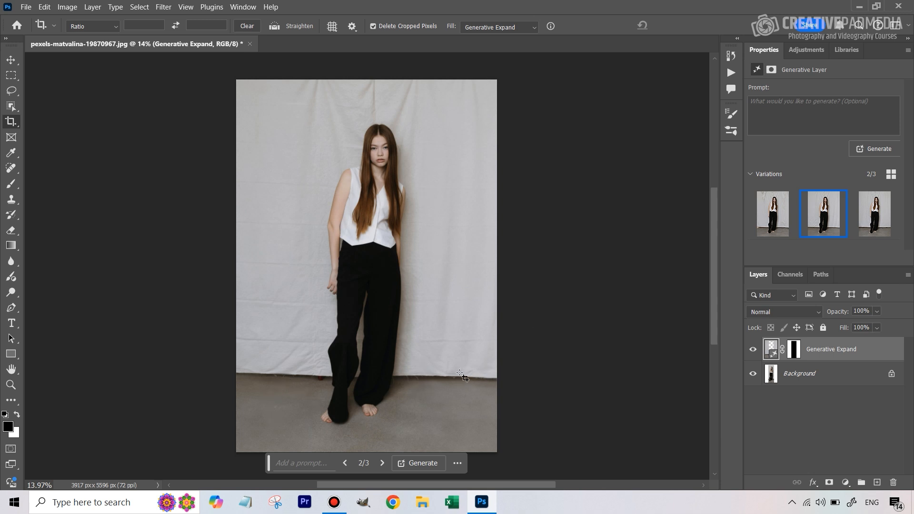
mouse_move(273, 396)
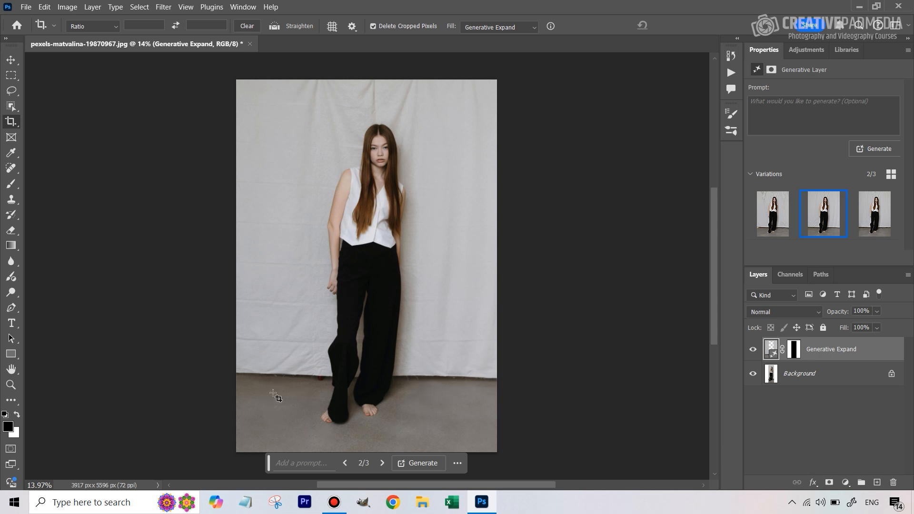
mouse_move(274, 409)
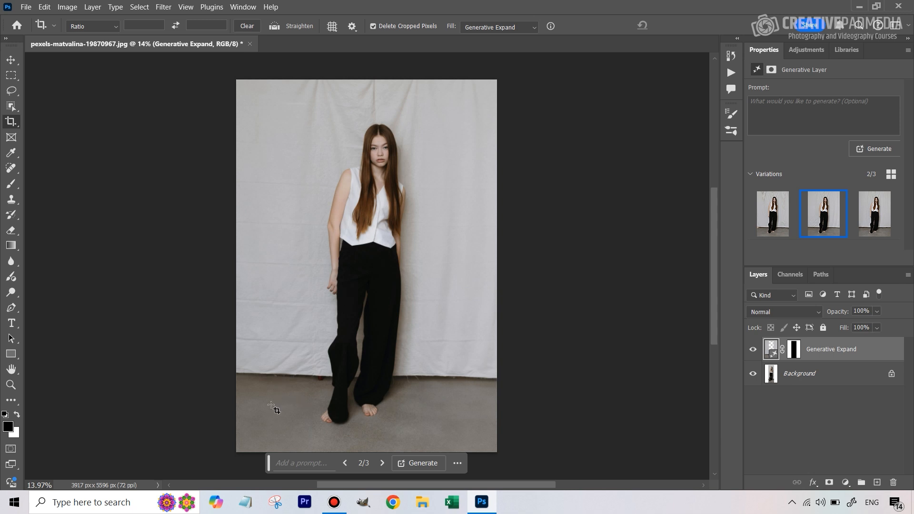
mouse_move(414, 397)
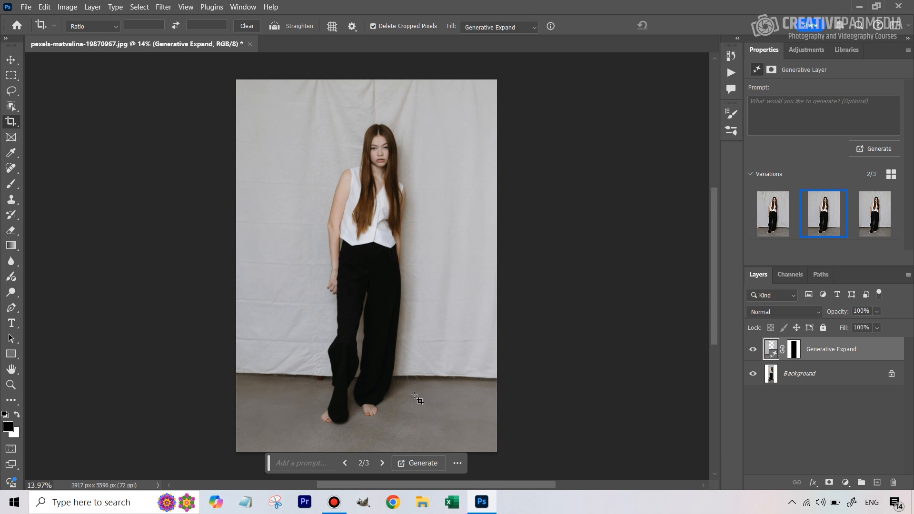
mouse_move(449, 451)
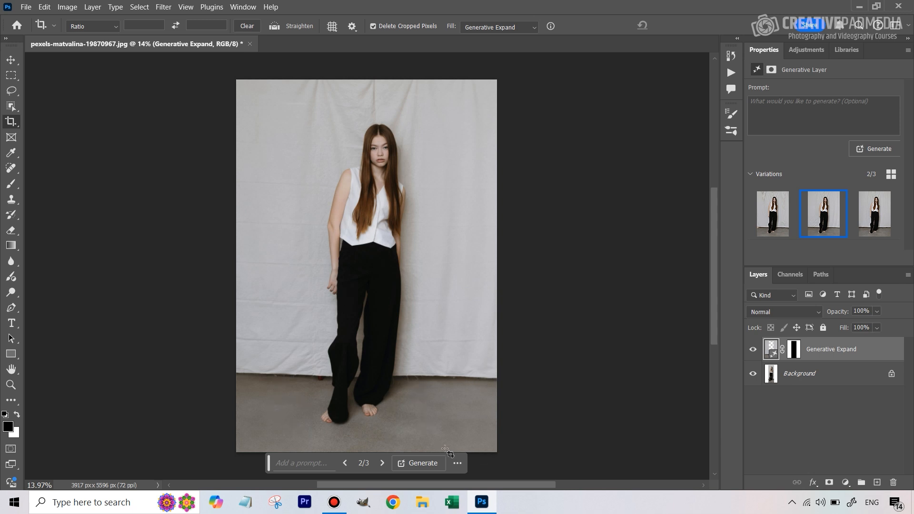
mouse_move(398, 106)
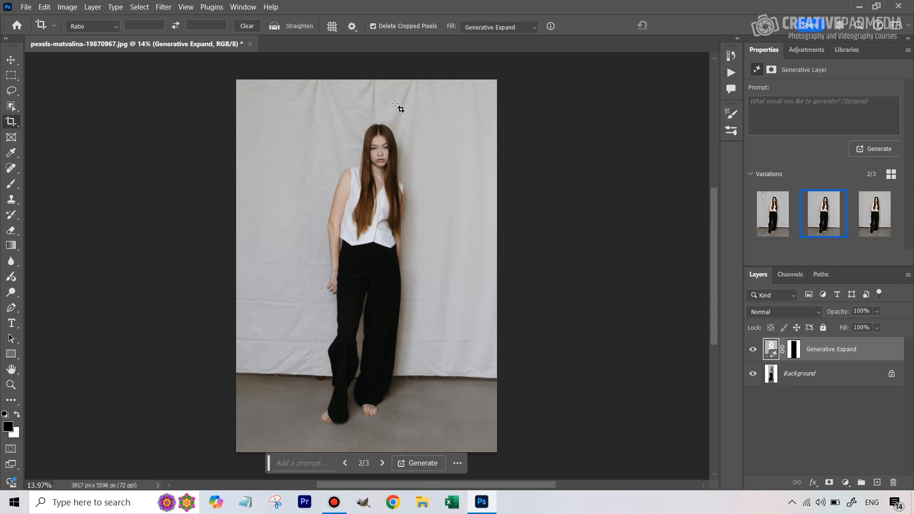
mouse_move(262, 425)
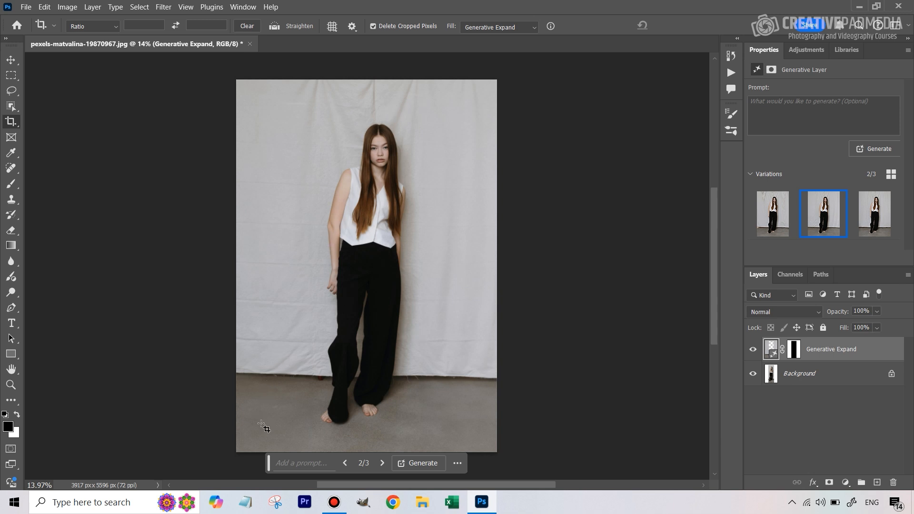
mouse_move(278, 318)
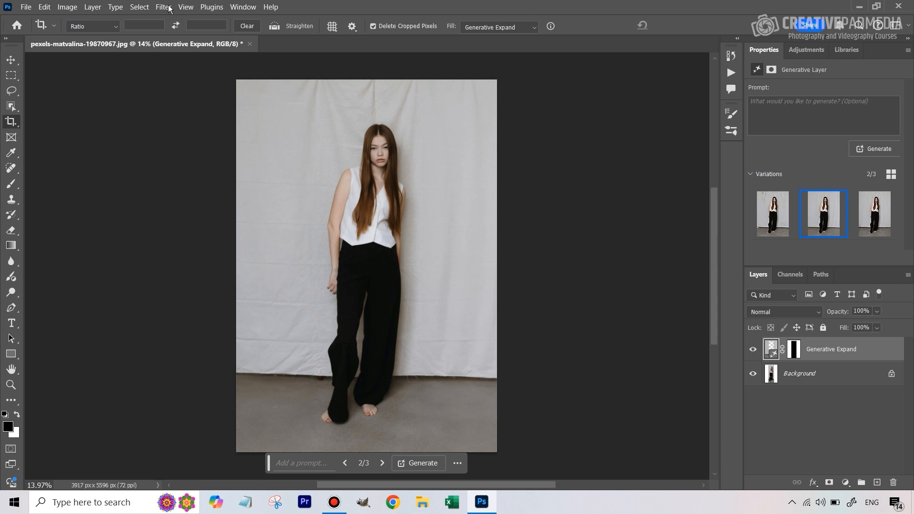
Step: Select the subject, copy her to Layer 1, then invert the selection to the surrounding background
left_click(139, 8)
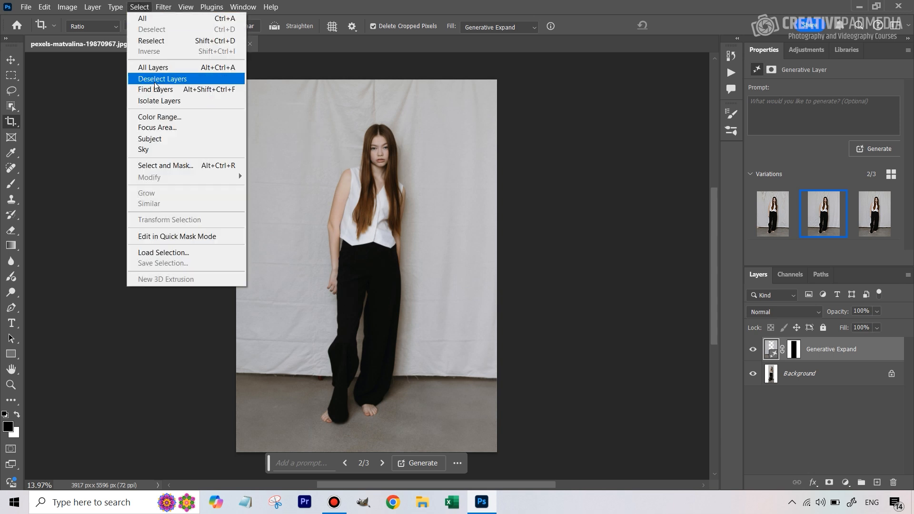
mouse_move(808, 353)
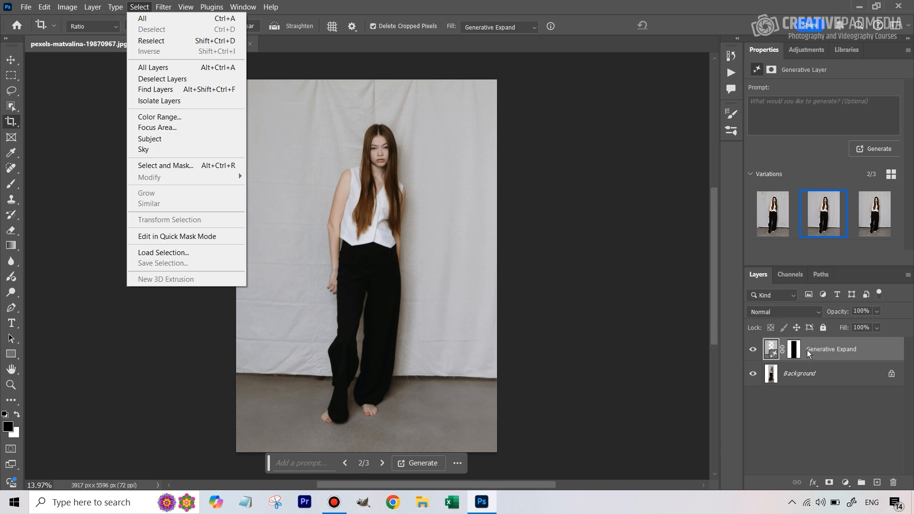
mouse_move(847, 360)
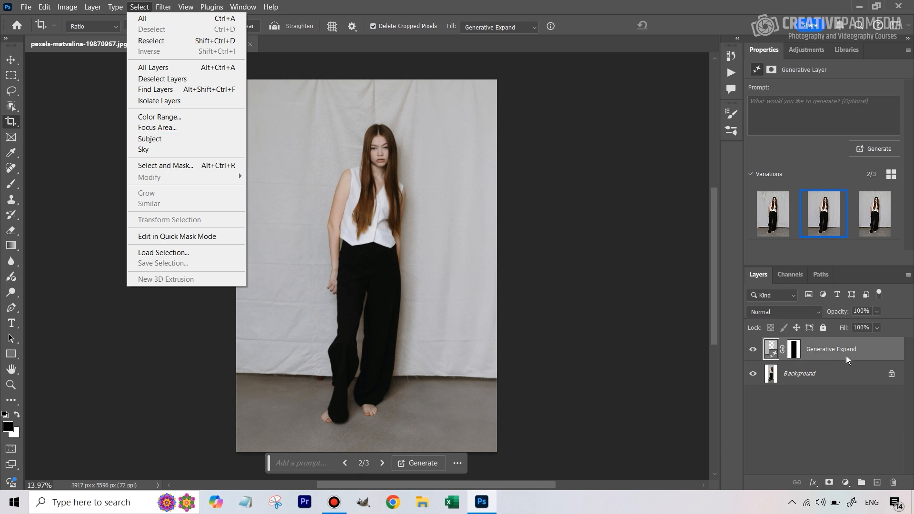
mouse_move(878, 482)
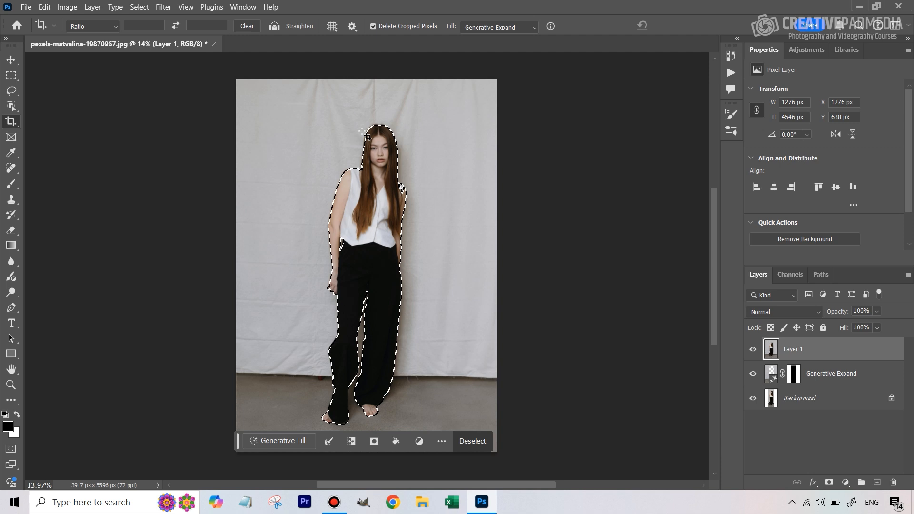
left_click(139, 7)
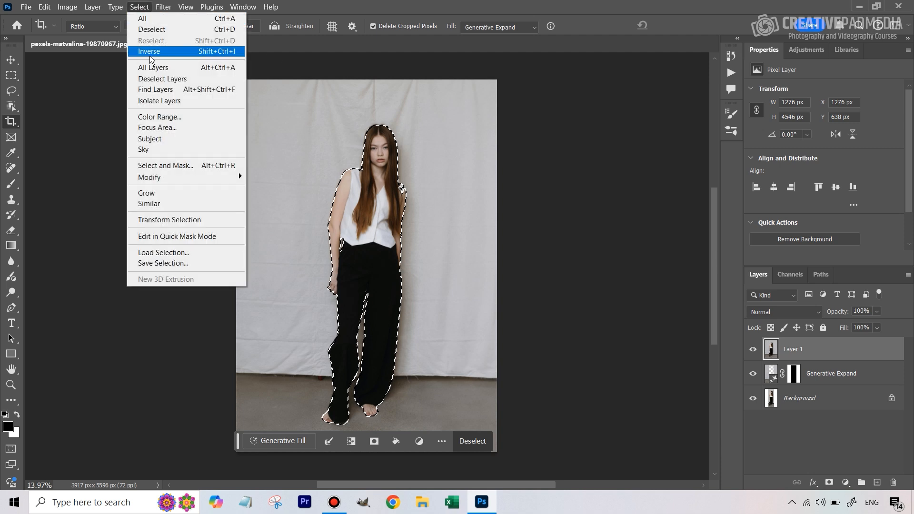
left_click(148, 51)
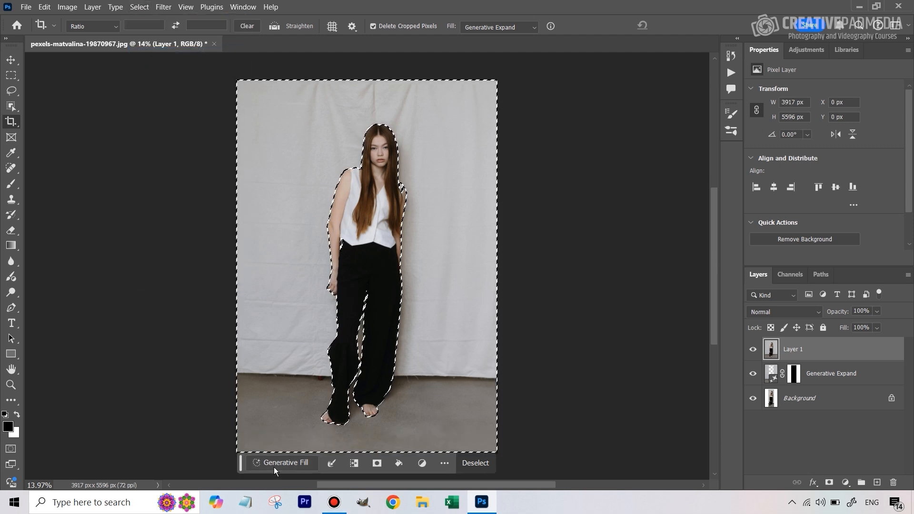
Step: Run Generative Fill on the background selection with the prompt 'plain backdrop'
left_click(286, 463)
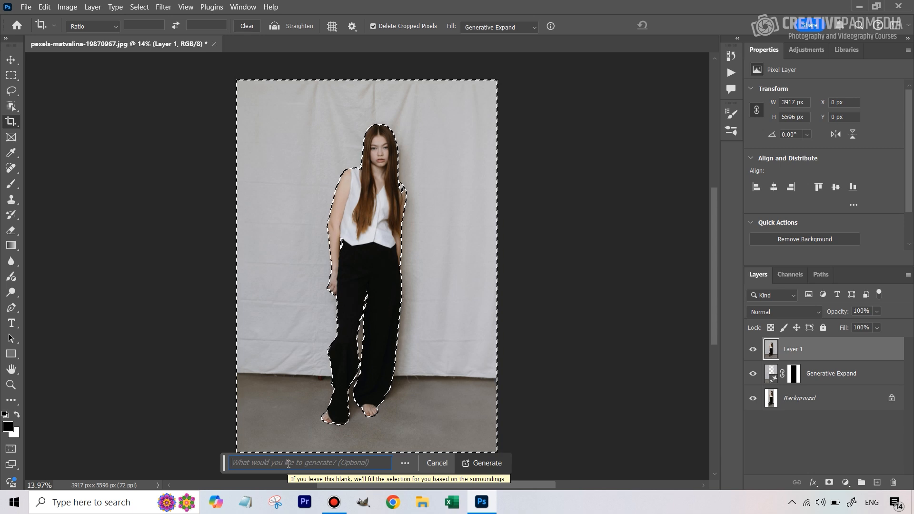
type("plain")
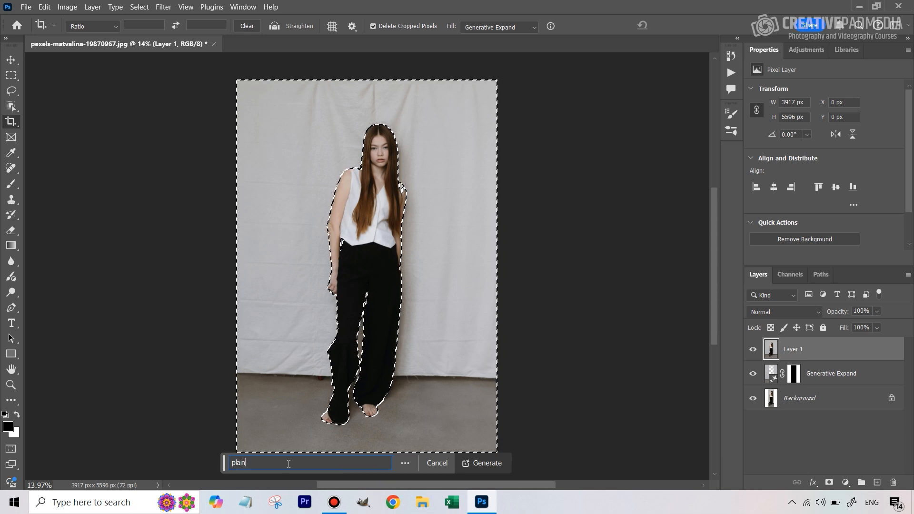
type("backdrop")
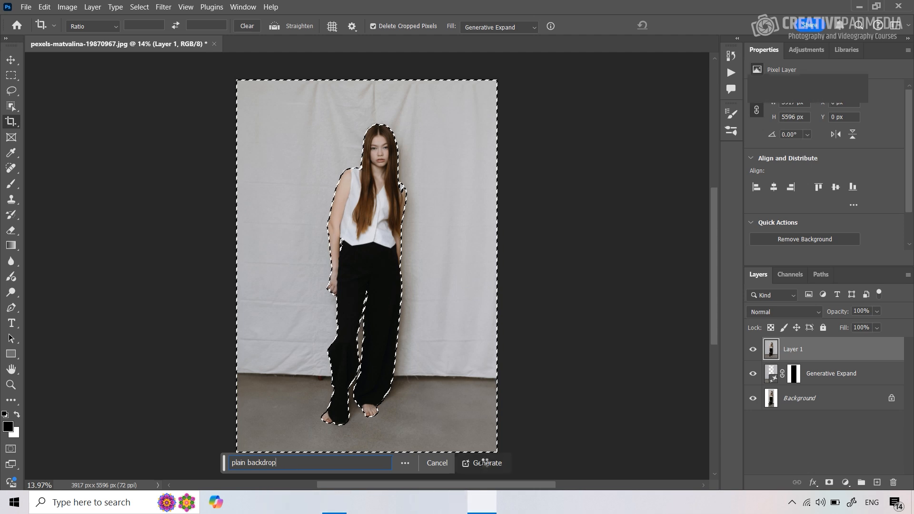
left_click(486, 462)
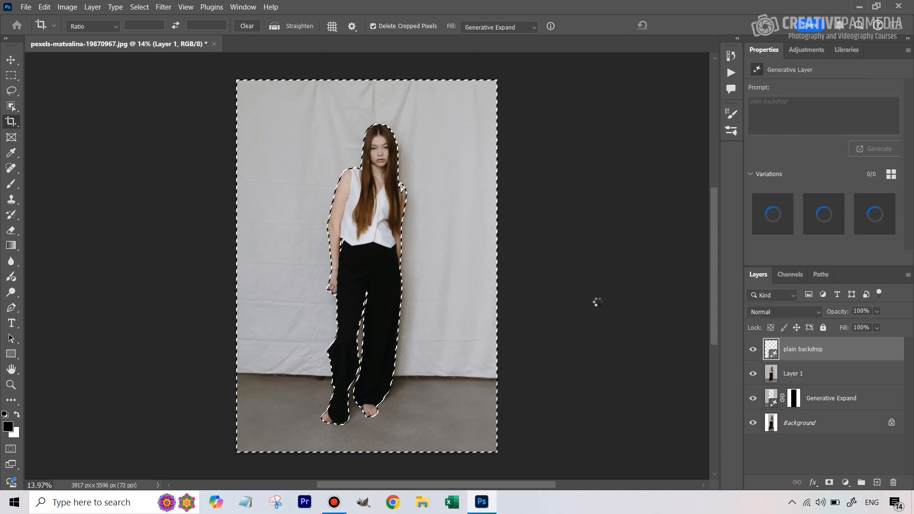
Step: Accept the generated plain grey backdrop replacing the curtain and floor
left_click(874, 149)
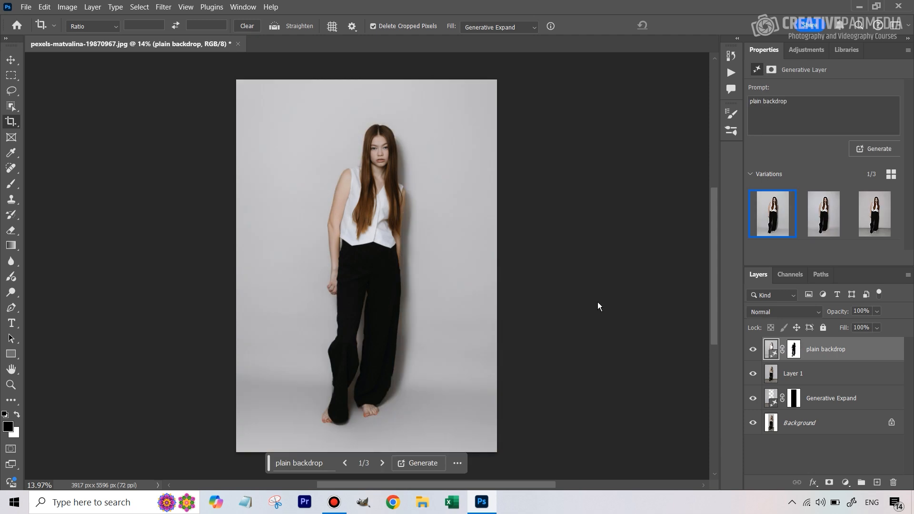
mouse_move(454, 170)
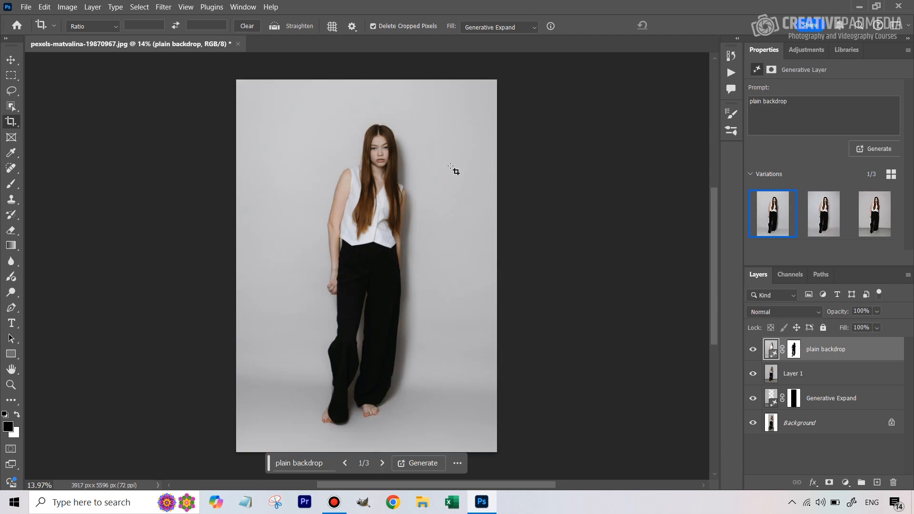
mouse_move(270, 167)
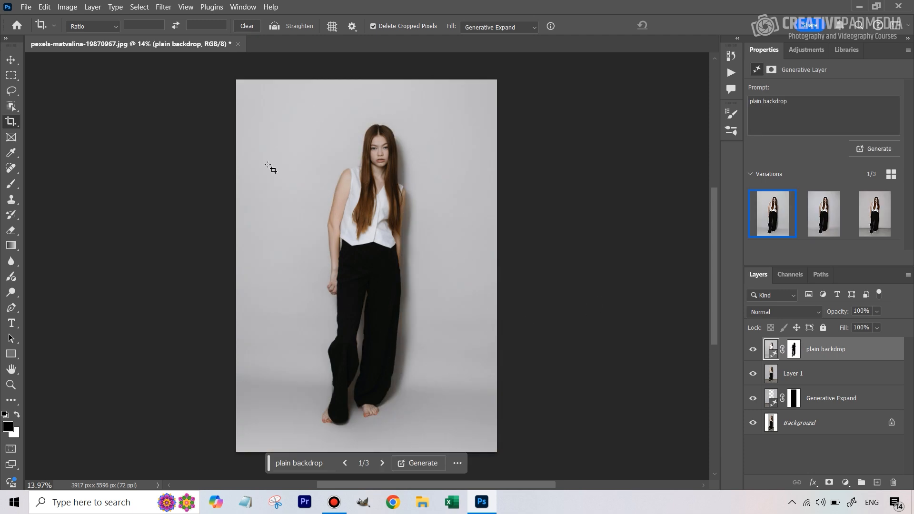
mouse_move(391, 406)
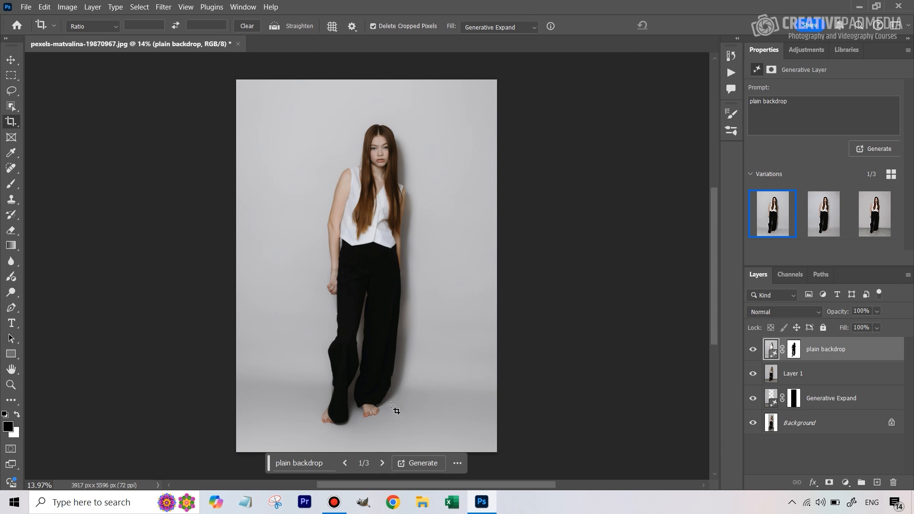
mouse_move(322, 416)
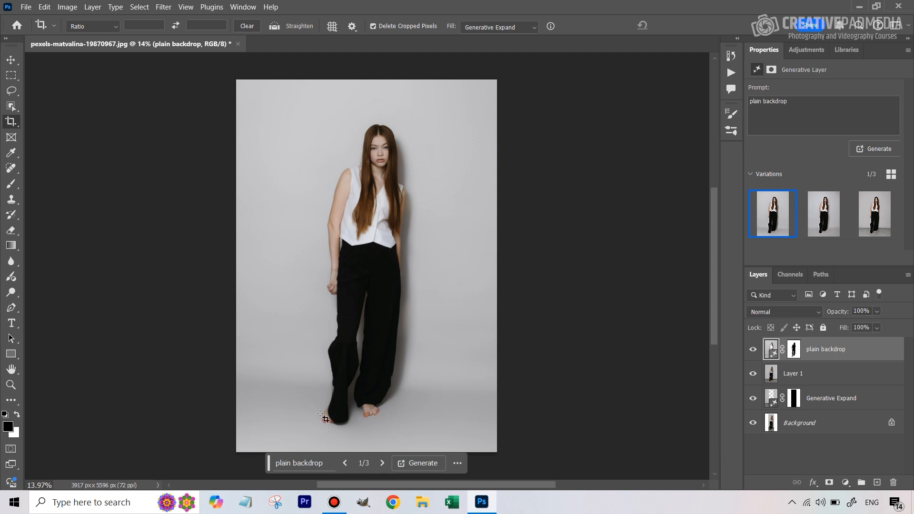
mouse_move(377, 415)
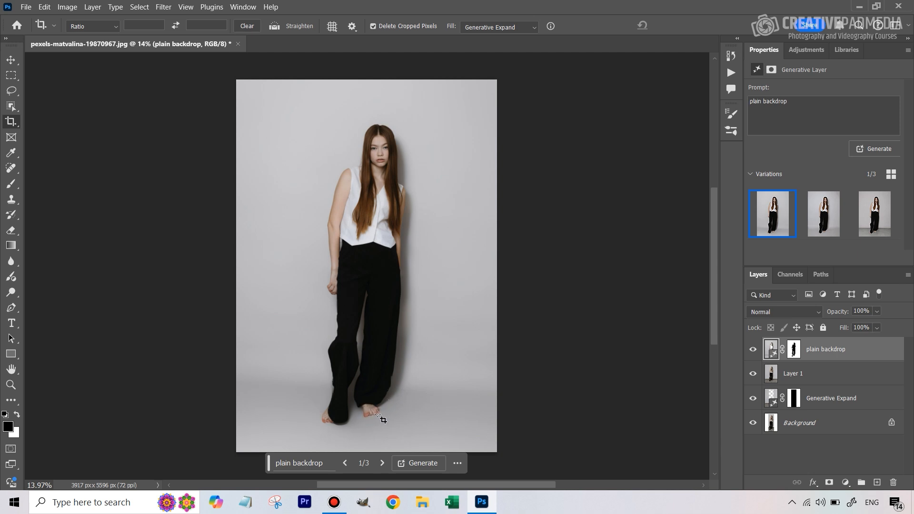
mouse_move(358, 232)
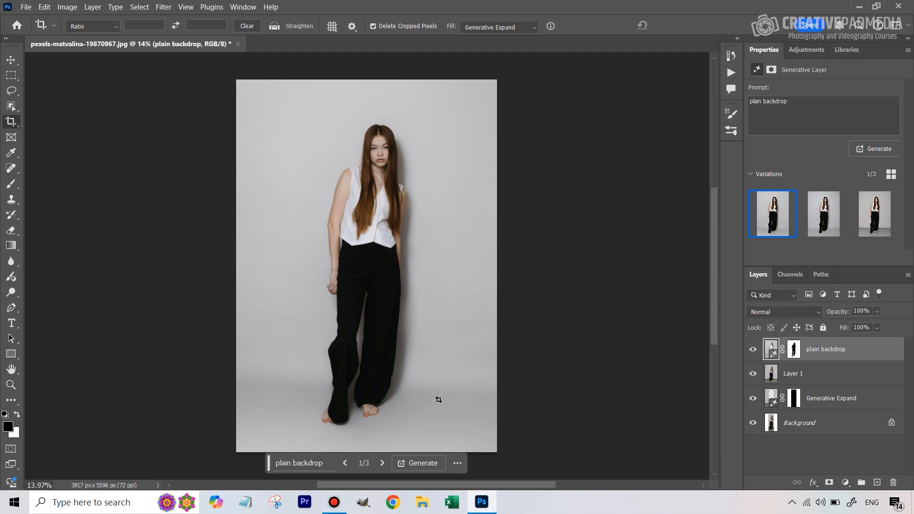
mouse_move(443, 389)
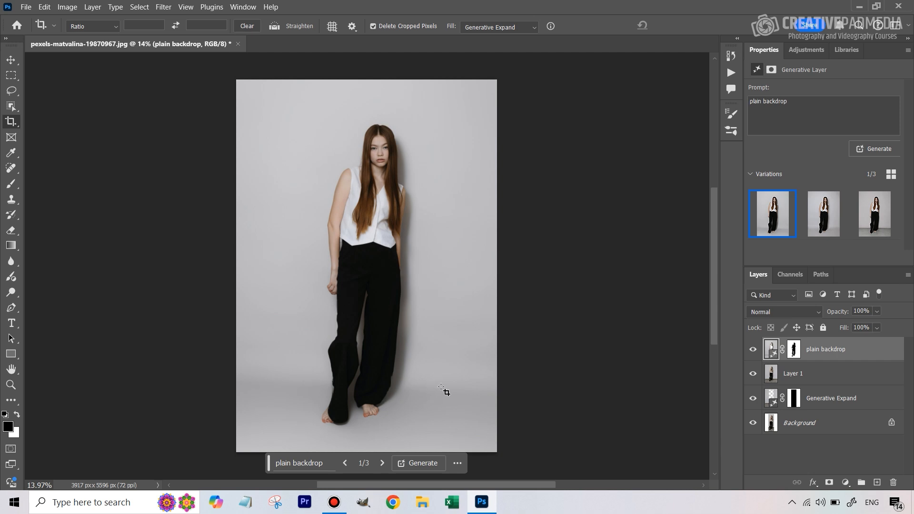
mouse_move(272, 392)
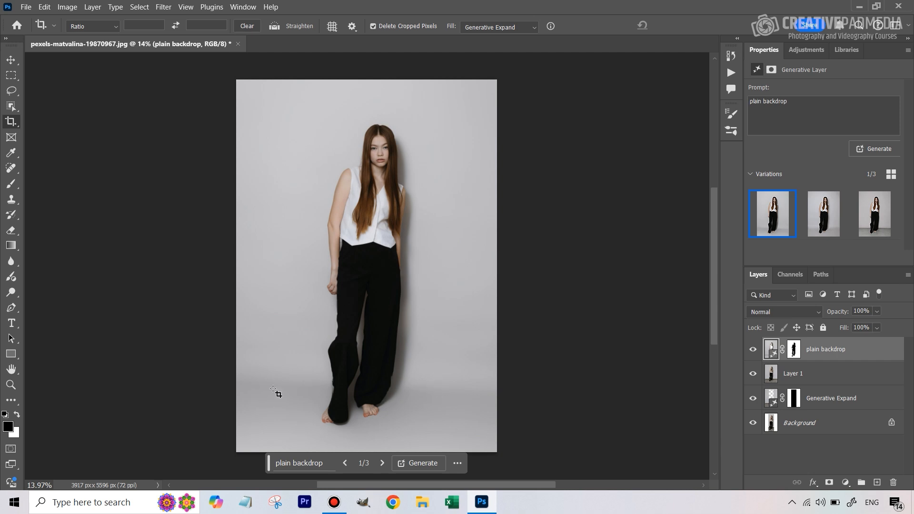
mouse_move(423, 388)
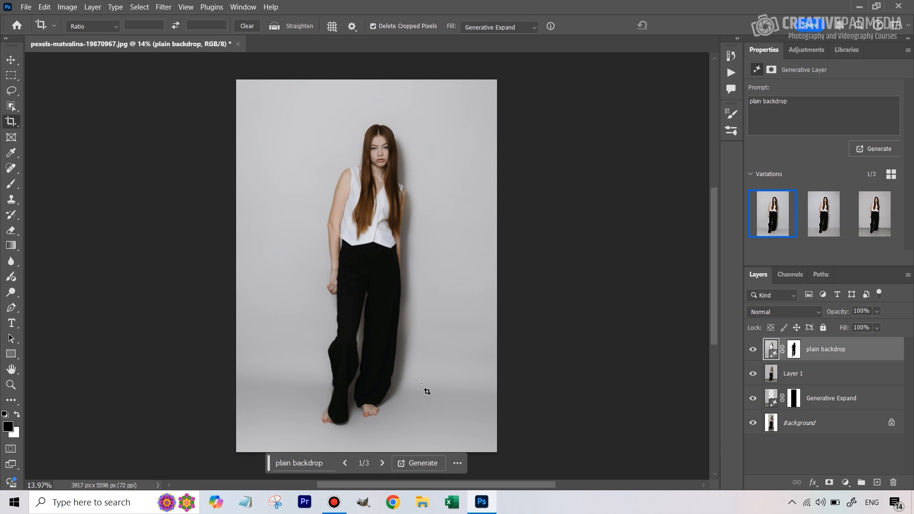
mouse_move(453, 386)
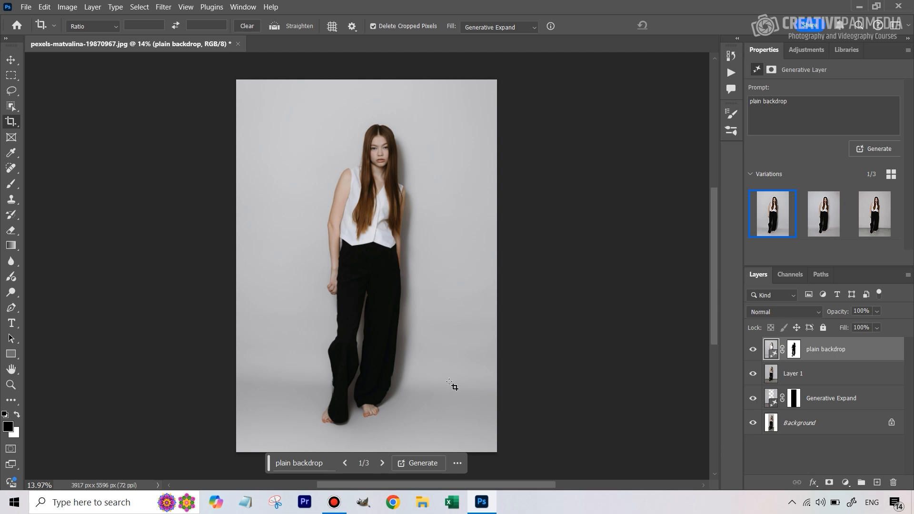
mouse_move(428, 383)
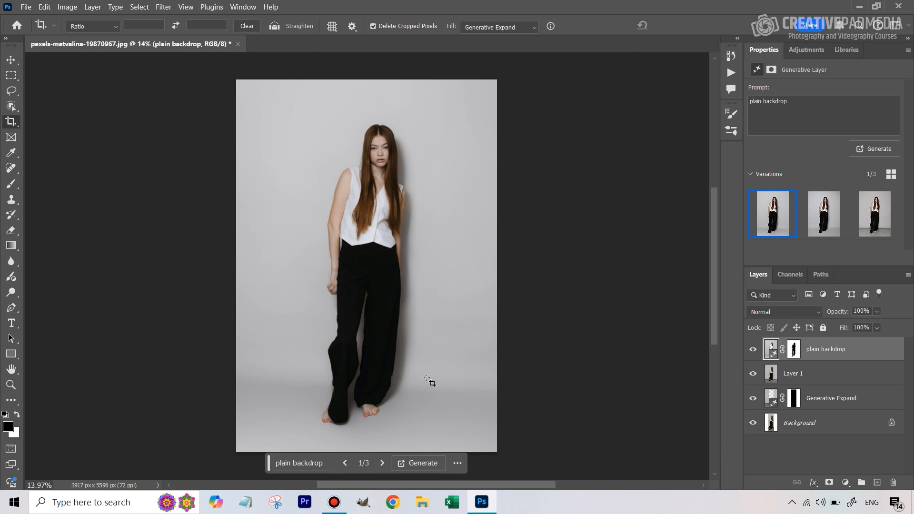
mouse_move(449, 387)
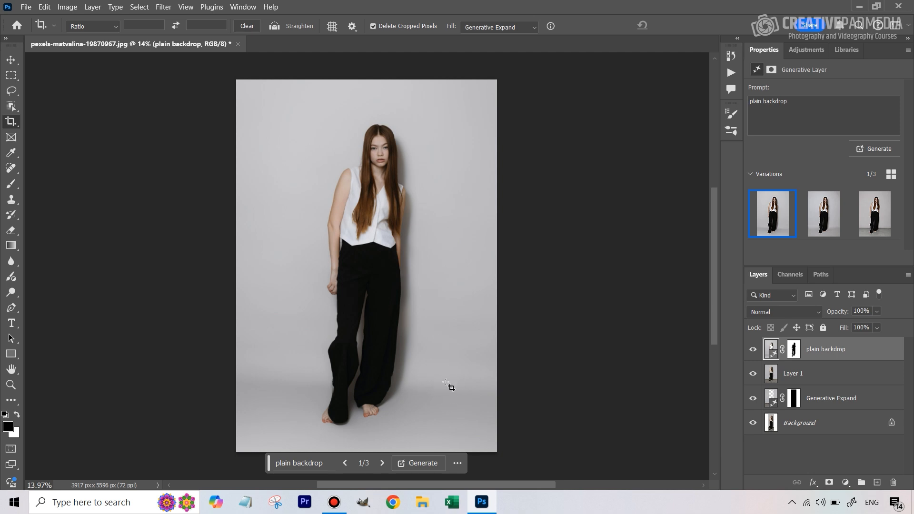
mouse_move(439, 381)
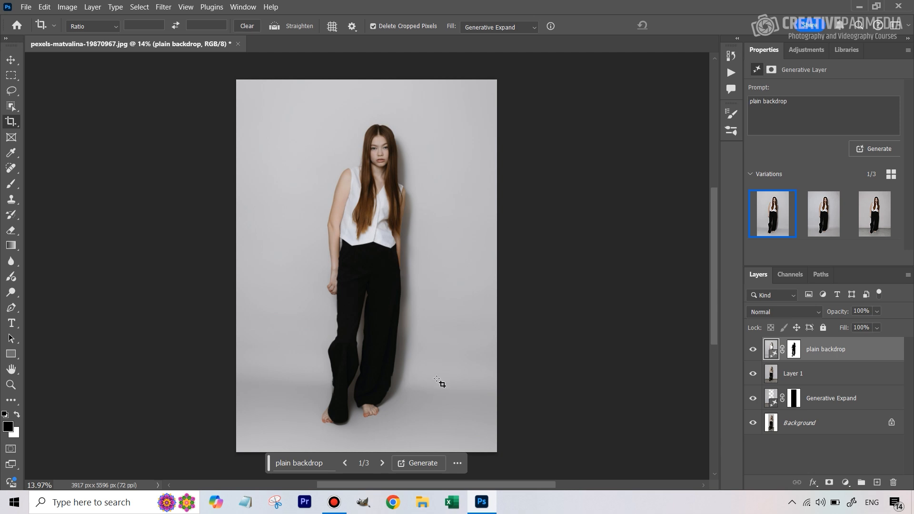
mouse_move(440, 444)
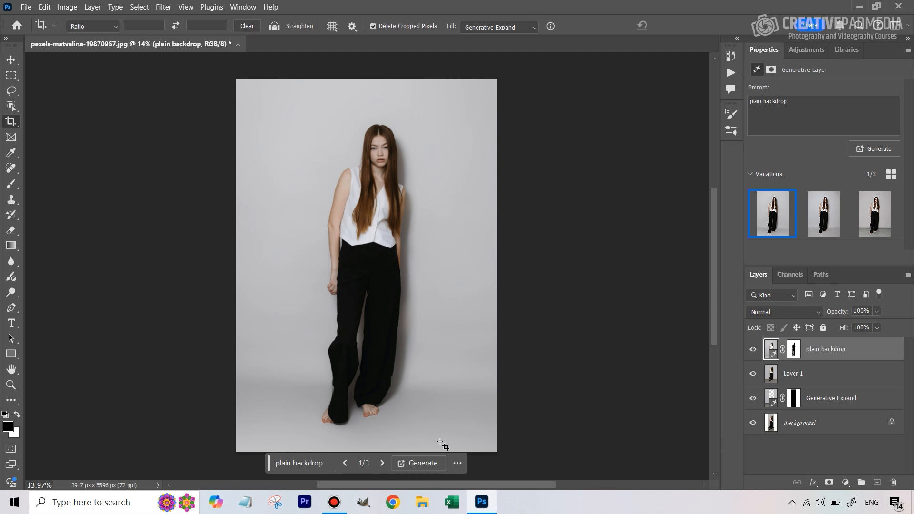
mouse_move(445, 418)
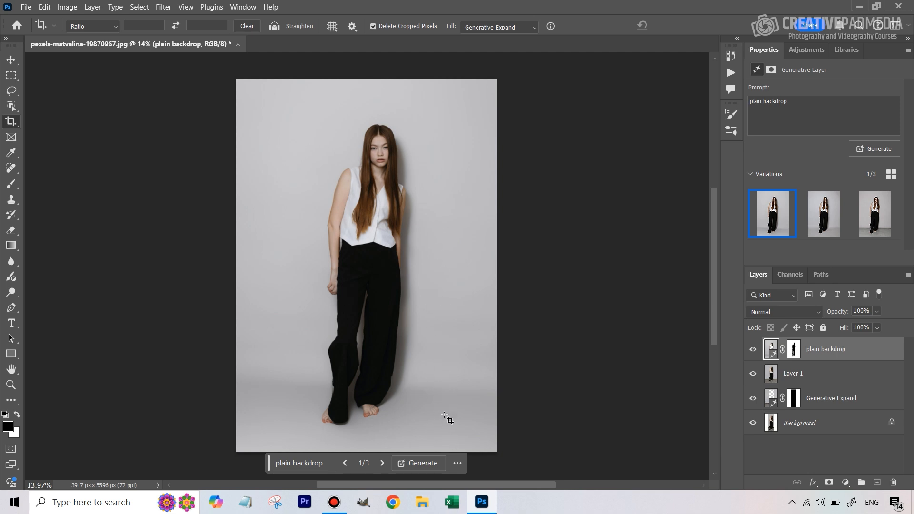
mouse_move(373, 345)
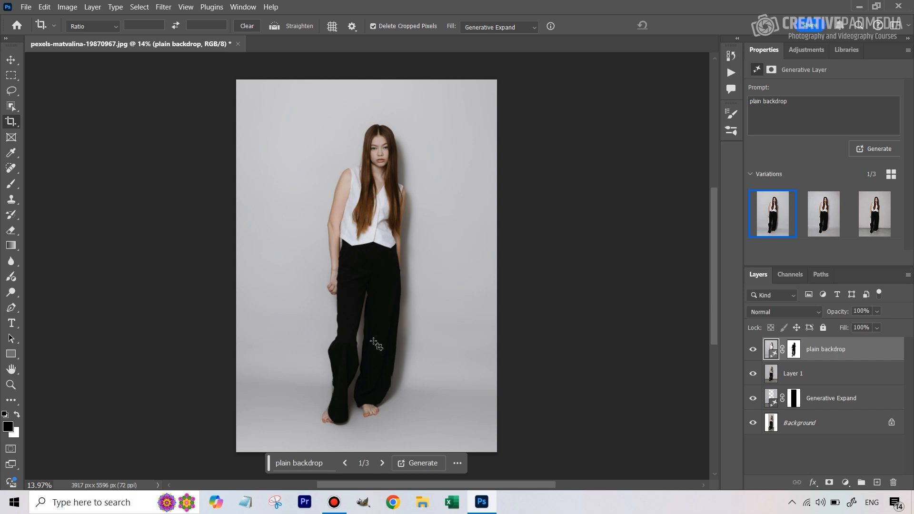
mouse_move(394, 339)
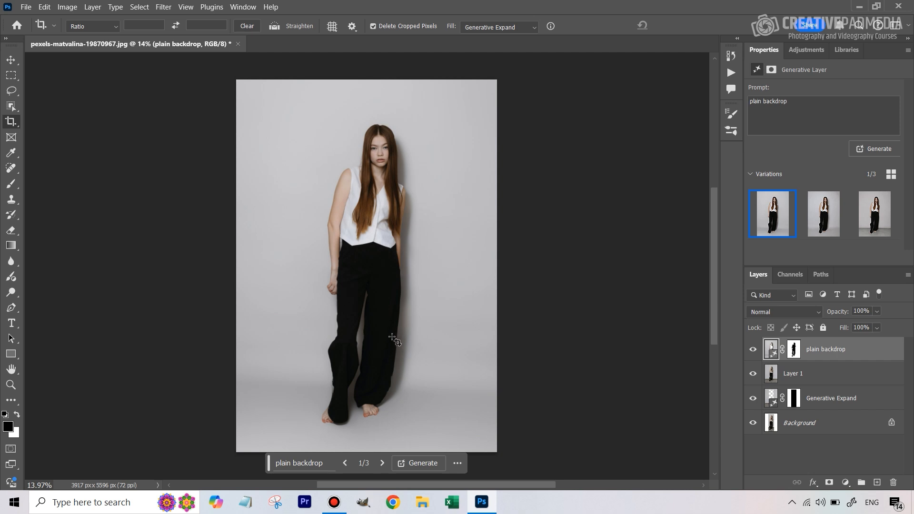
mouse_move(439, 389)
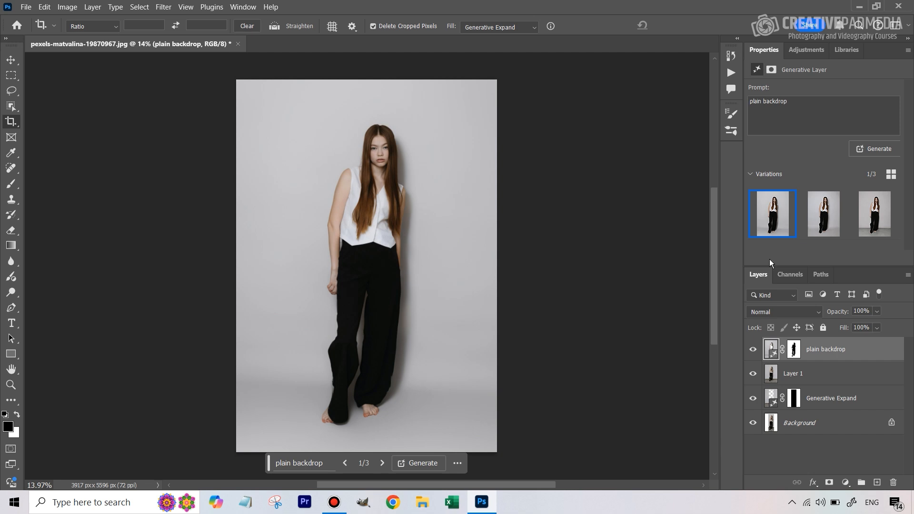
left_click(823, 213)
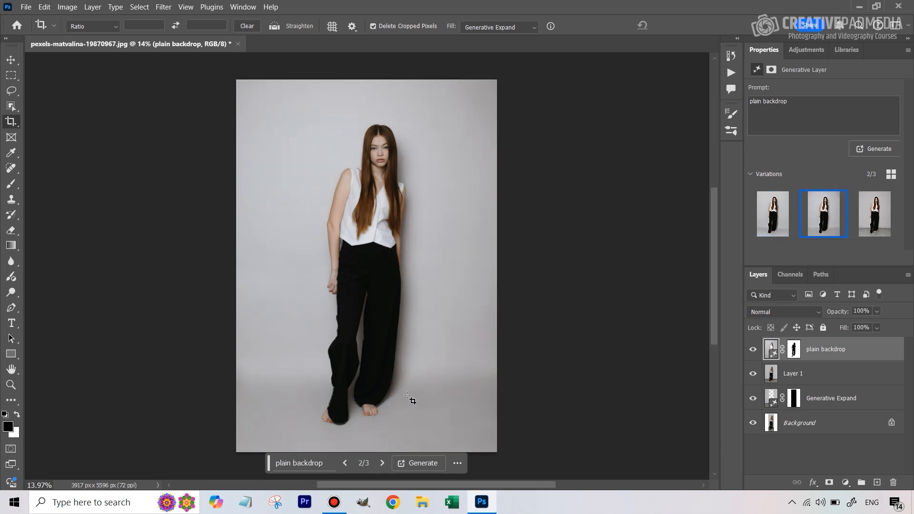
mouse_move(869, 215)
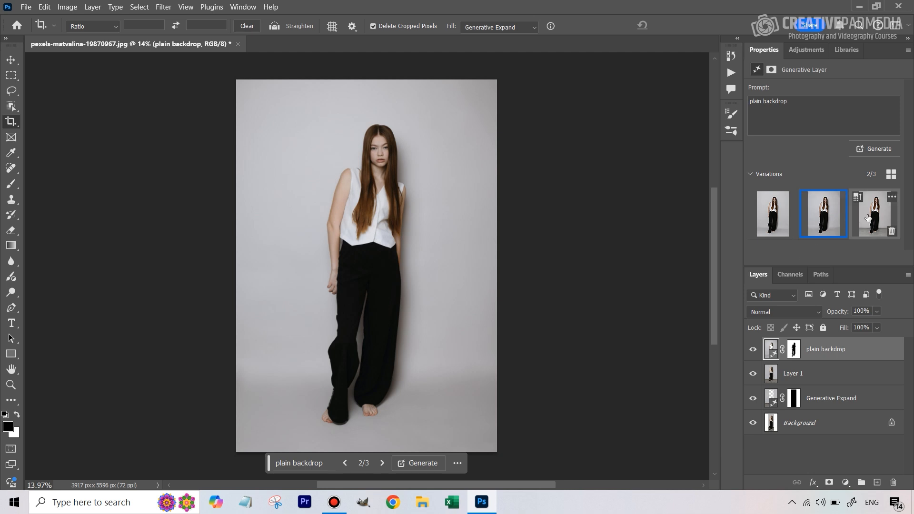
left_click(874, 214)
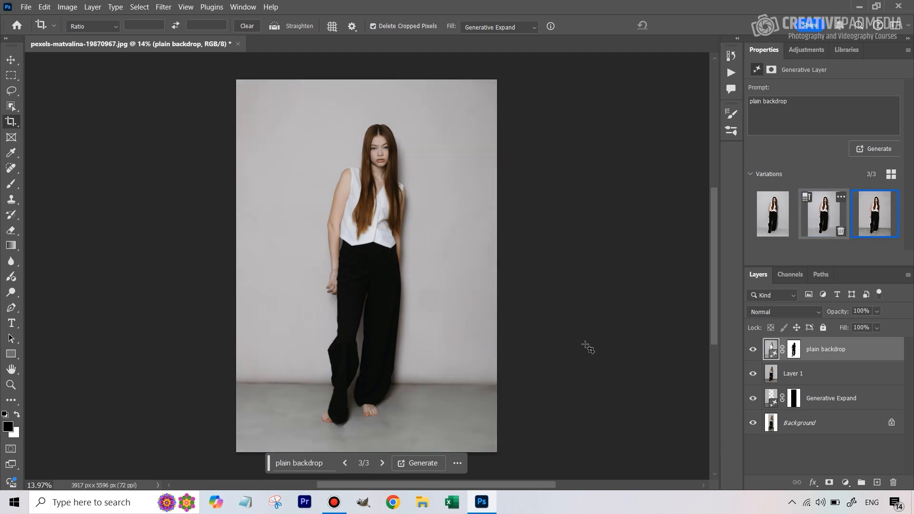
mouse_move(350, 448)
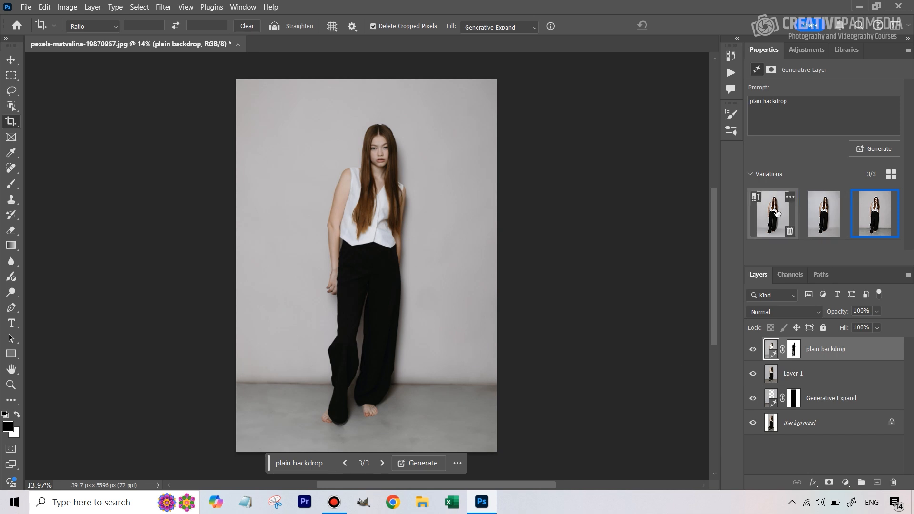
left_click(773, 213)
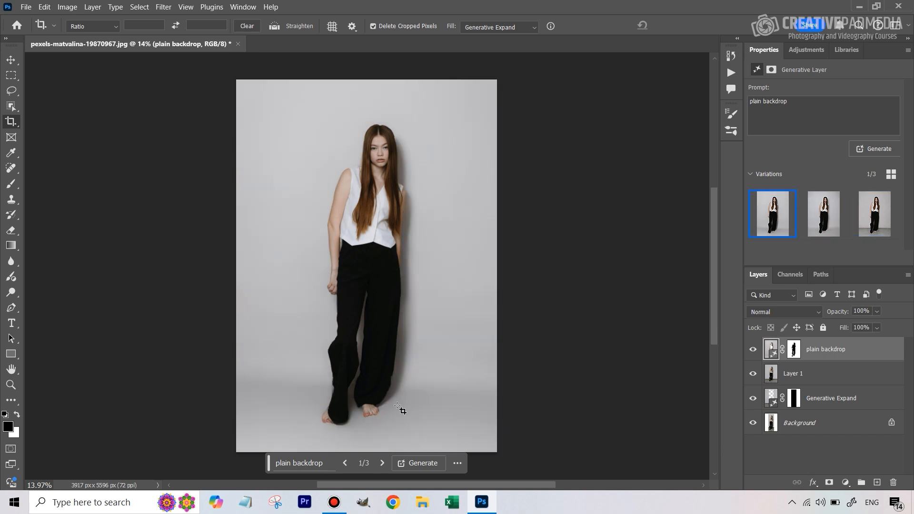
mouse_move(590, 406)
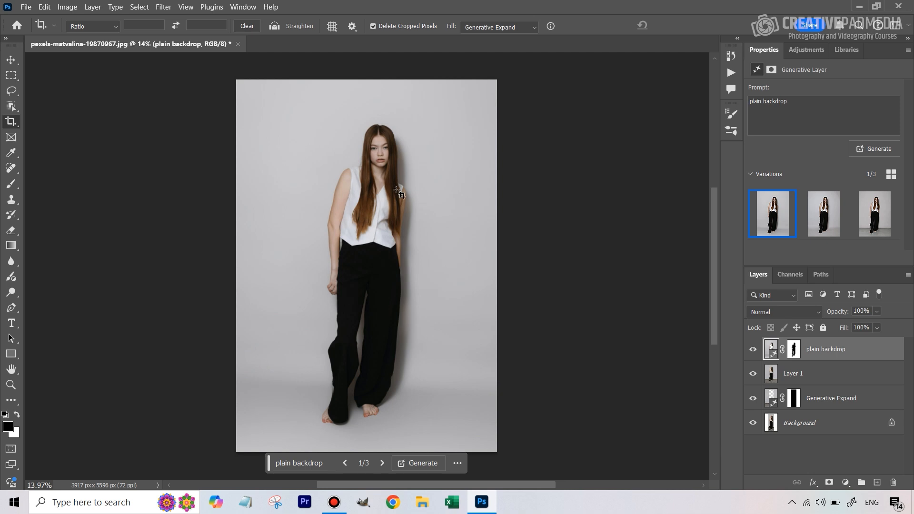
mouse_move(367, 414)
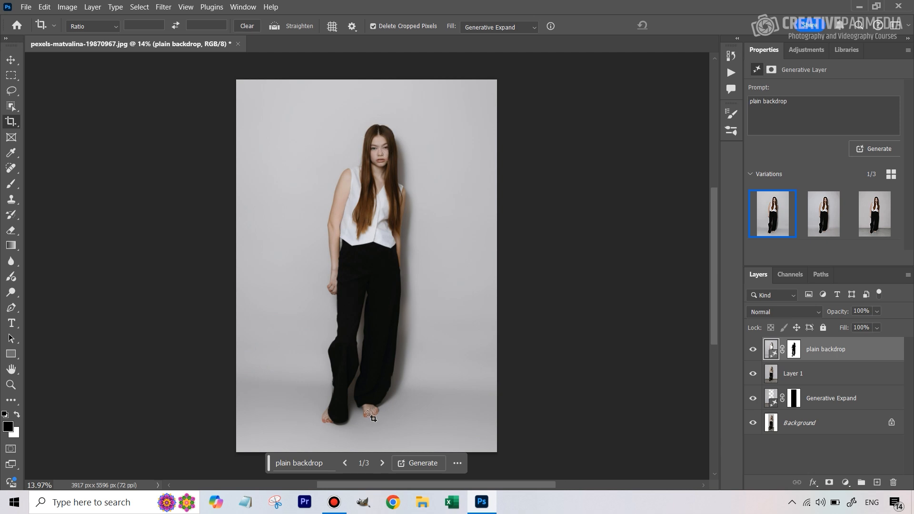
Step: Add merged Layer 2, make the original Layer 1 active and hide Layer 2 and the plain backdrop
left_click(12, 385)
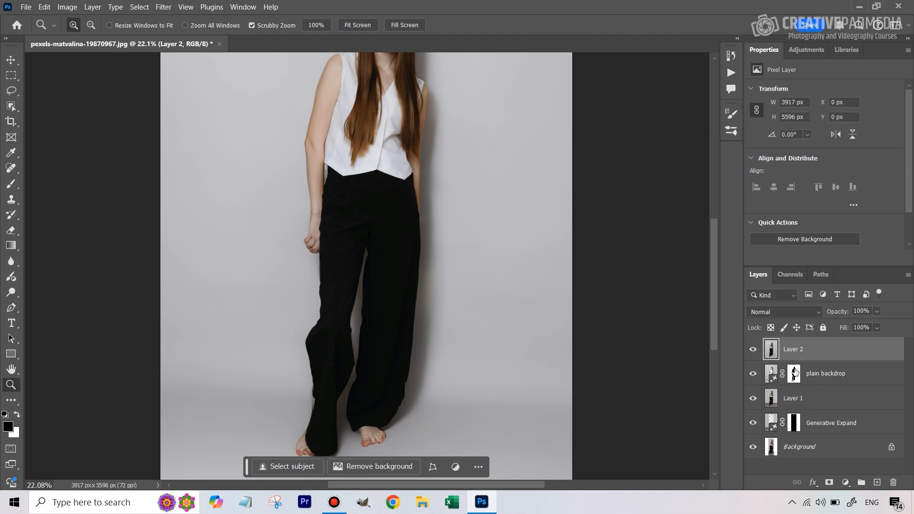
mouse_move(715, 295)
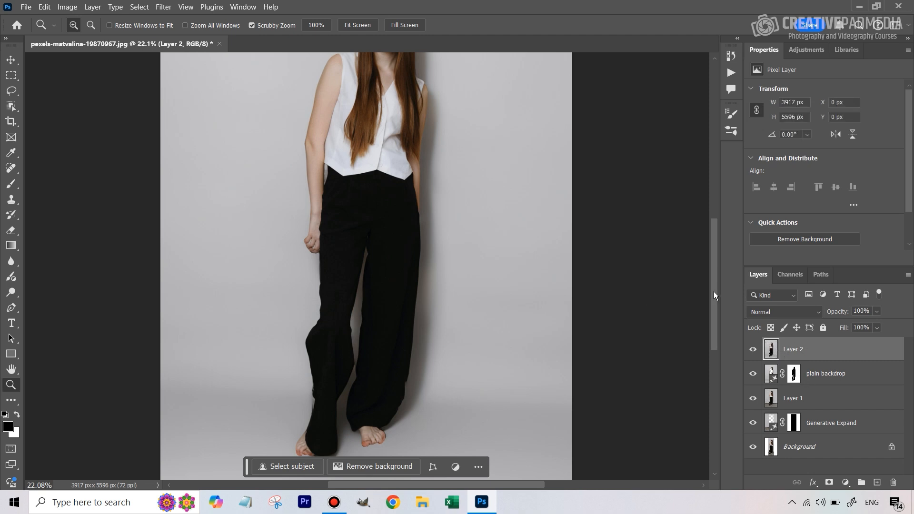
scroll("down", 3)
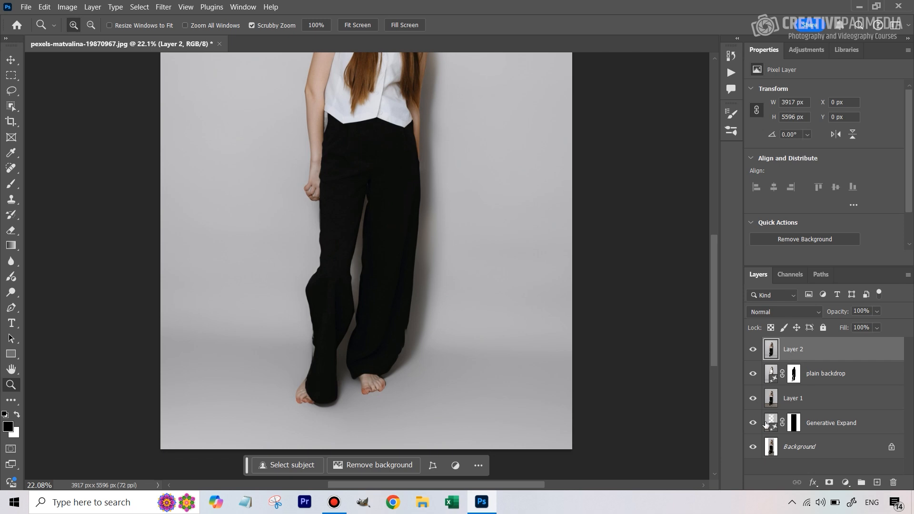
left_click(798, 398)
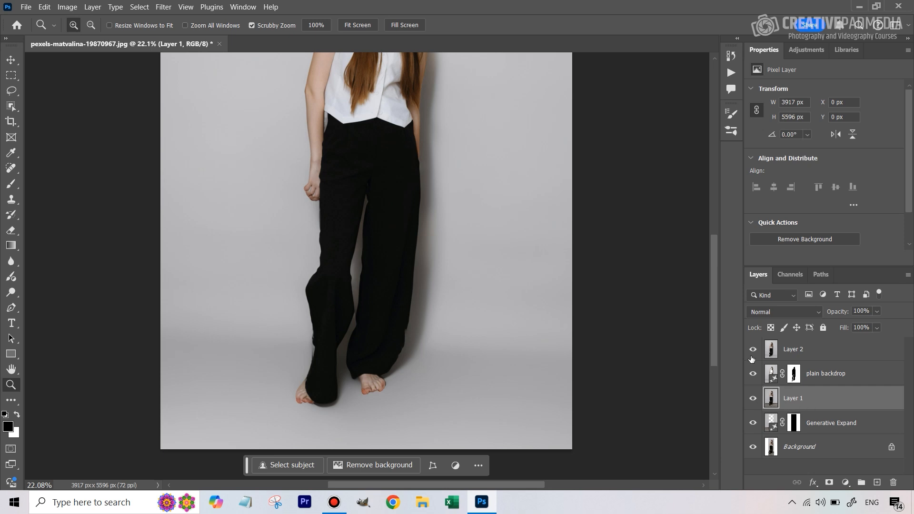
left_click(753, 348)
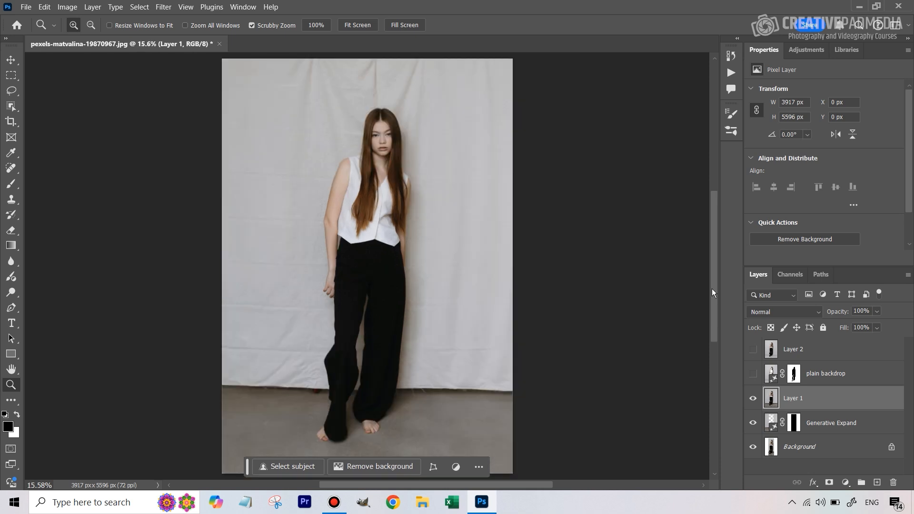
mouse_move(386, 103)
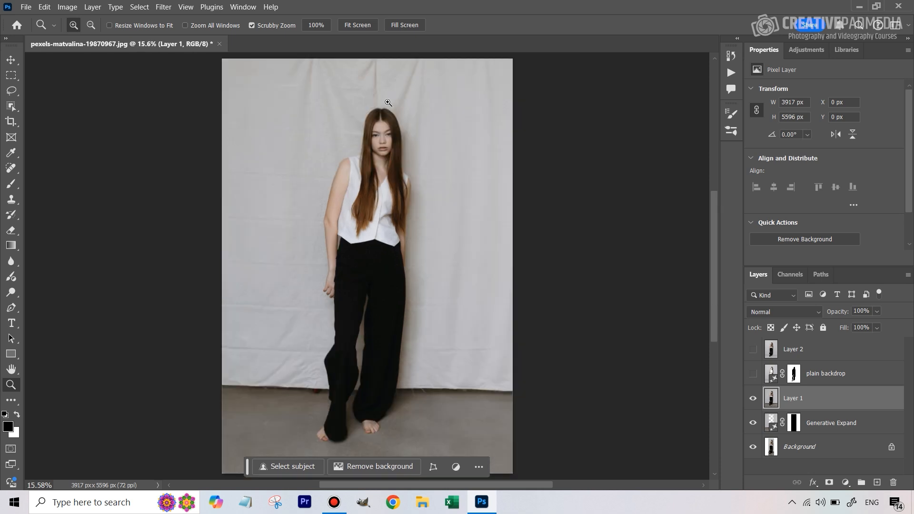
Step: With the Object Selection Tool in Lasso mode, loosely outline the woman down to her feet
left_click(139, 7)
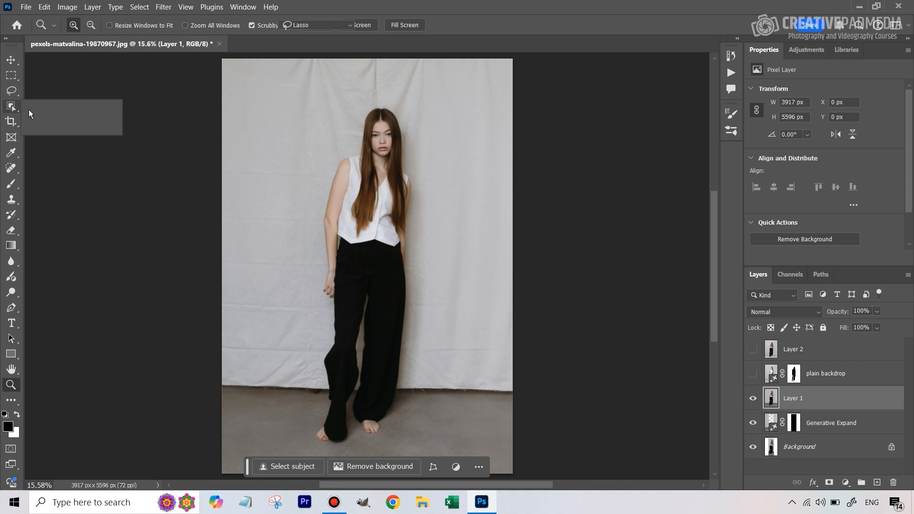
left_click(10, 104)
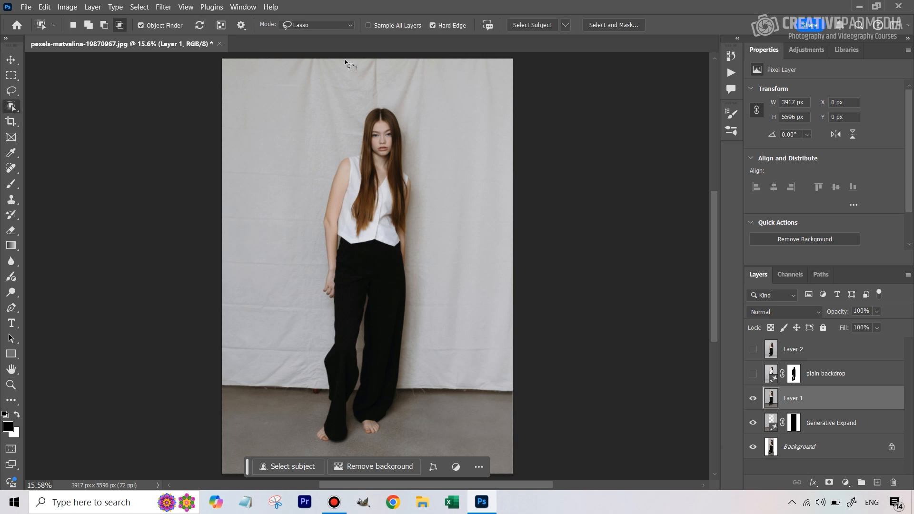
mouse_move(13, 145)
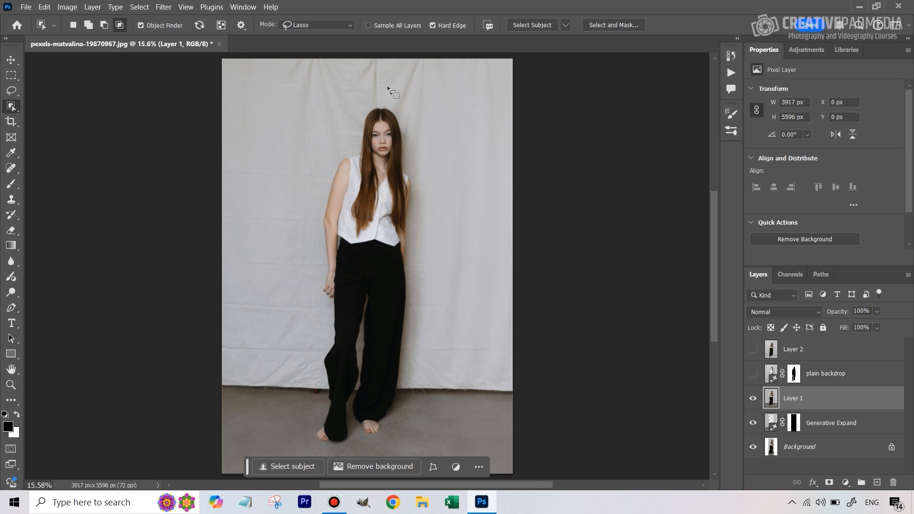
mouse_move(367, 103)
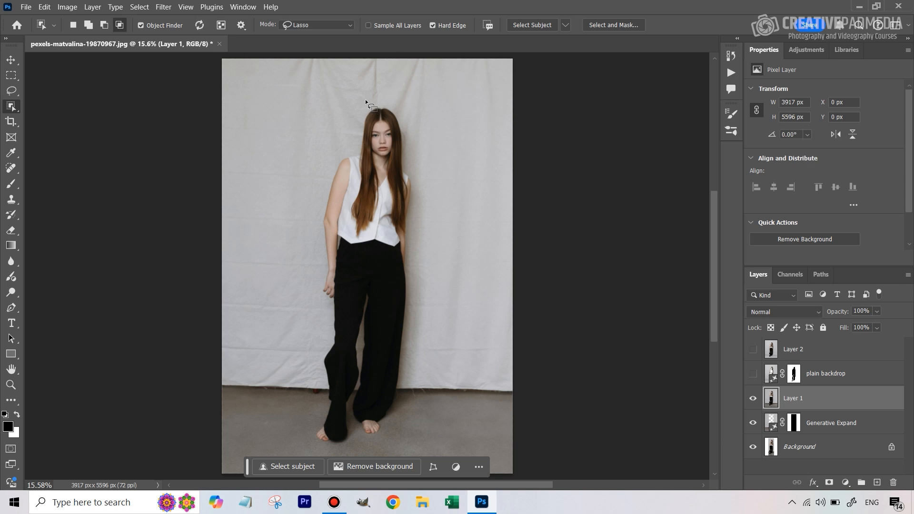
left_click_drag(368, 101, 312, 179)
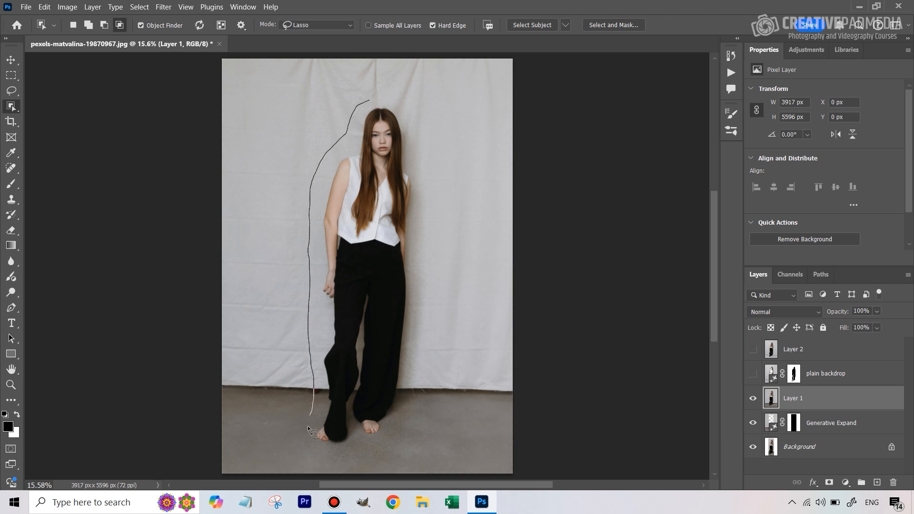
left_click_drag(313, 415, 422, 300)
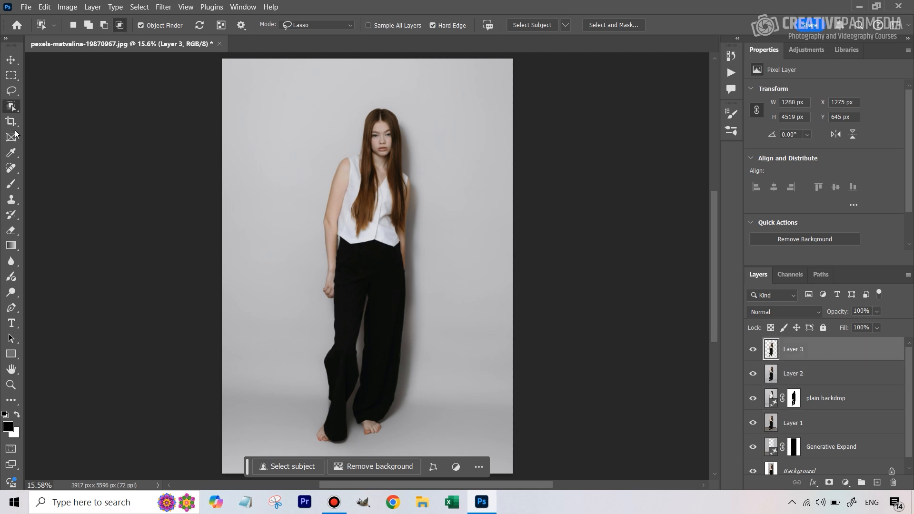
mouse_move(12, 307)
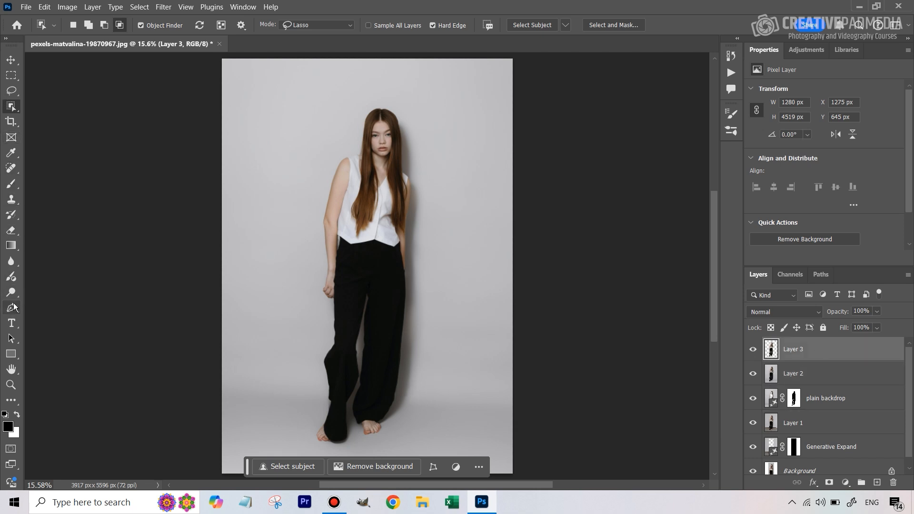
mouse_move(15, 366)
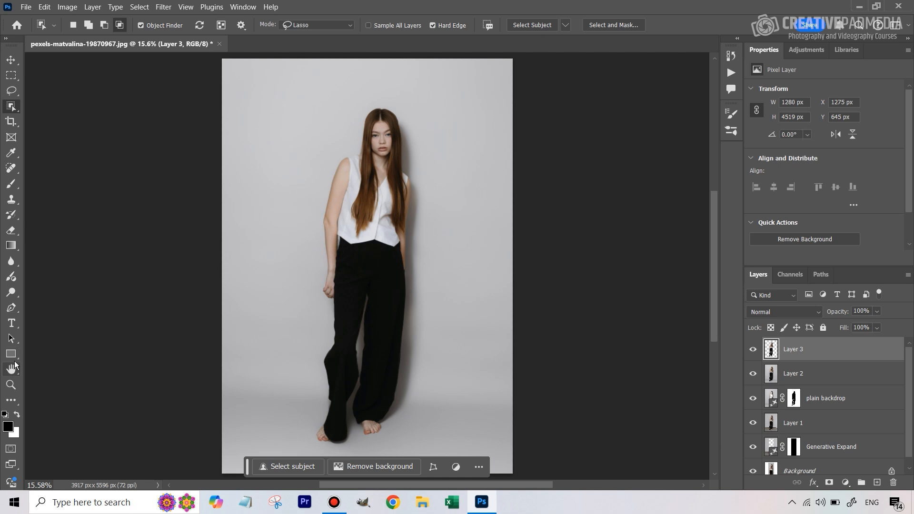
left_click(11, 385)
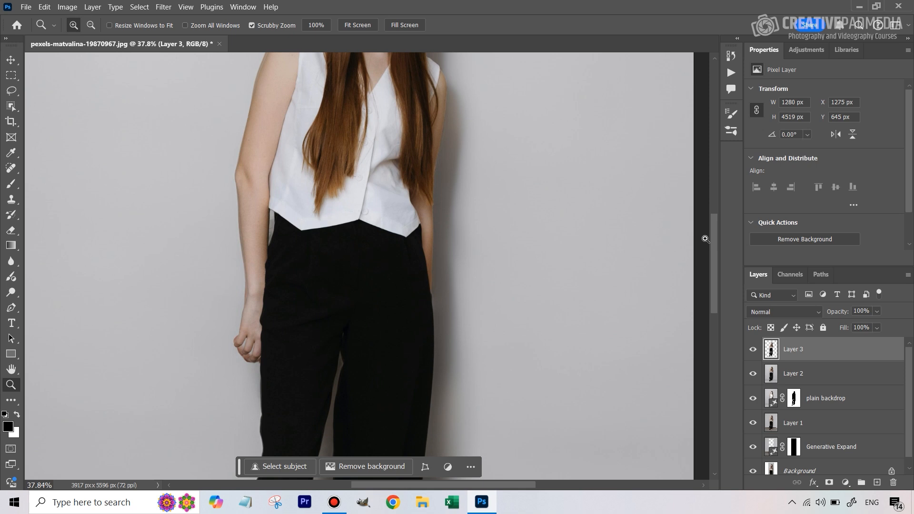
scroll("down", 3)
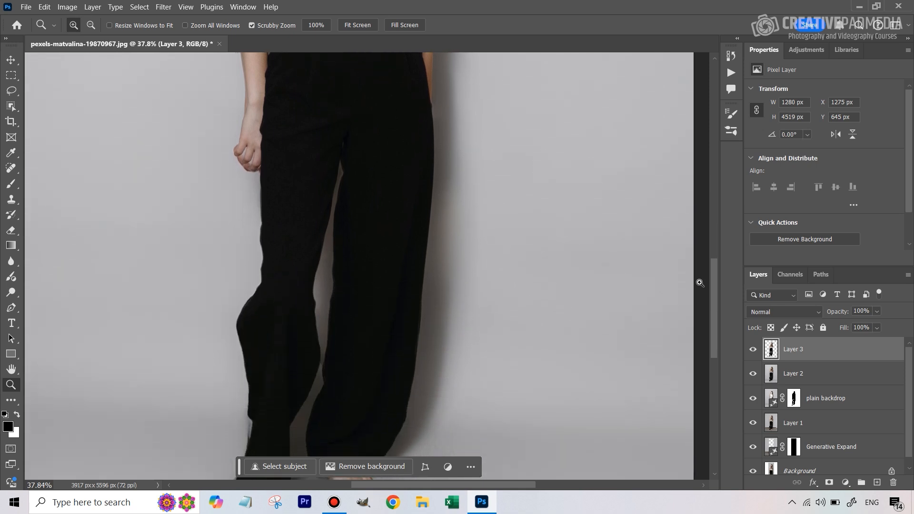
scroll("down", 3)
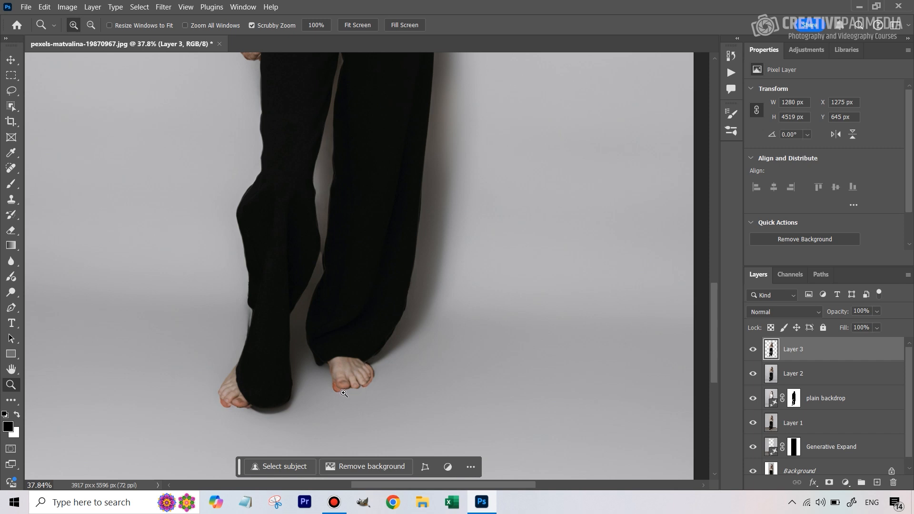
mouse_move(749, 436)
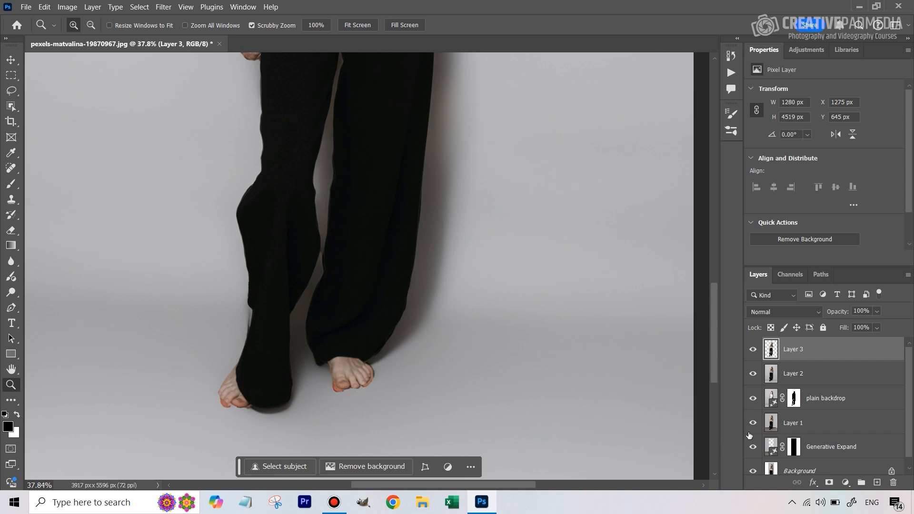
mouse_move(777, 392)
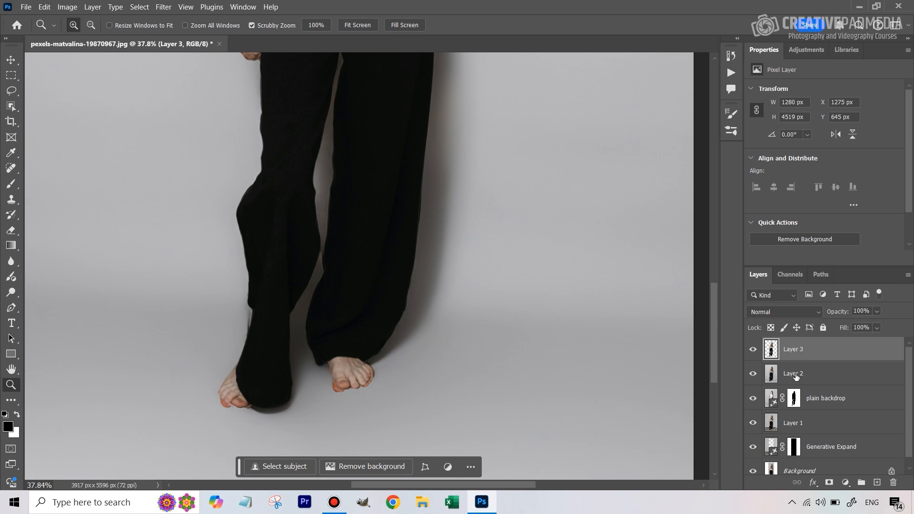
mouse_move(798, 380)
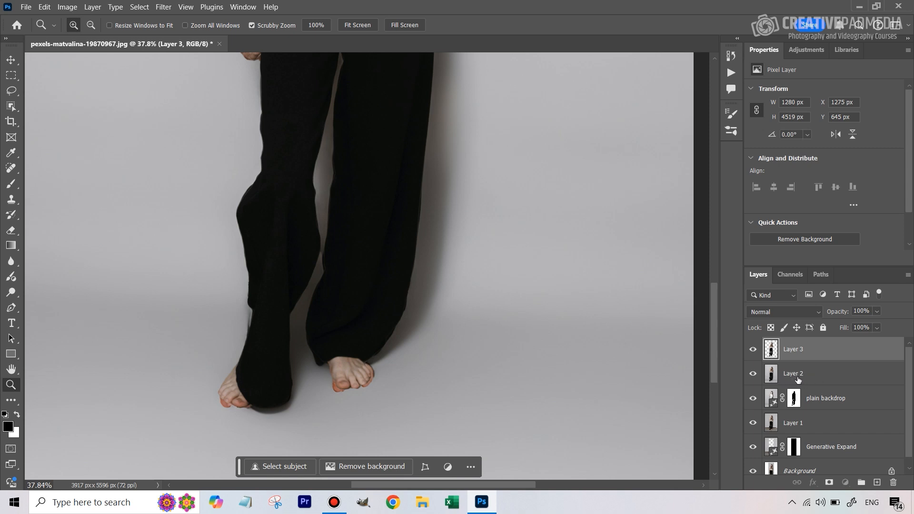
Step: On Layer 2, spot-heal the dark edge artifacts around the right and left feet
left_click(793, 373)
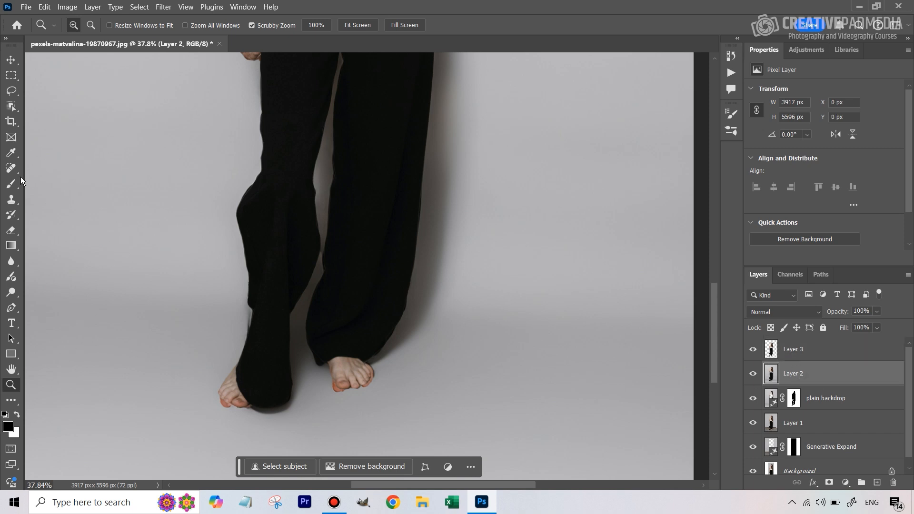
left_click(11, 167)
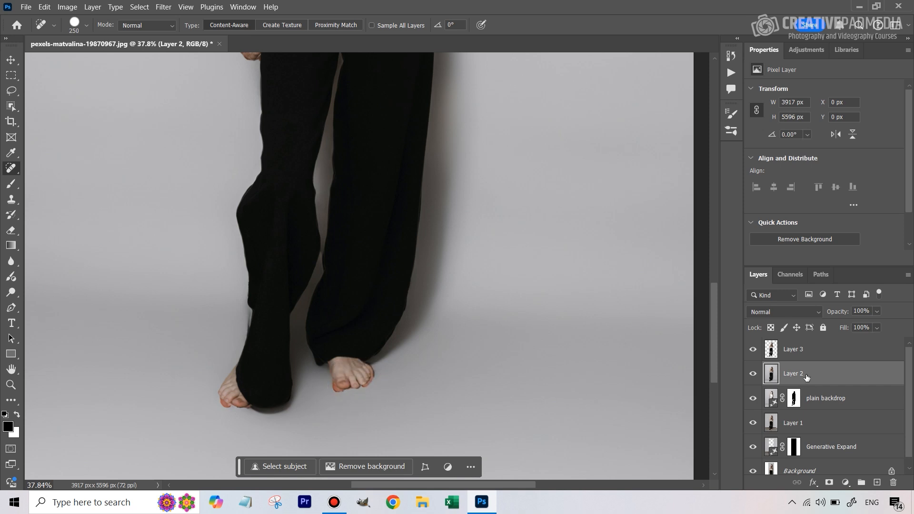
mouse_move(806, 378)
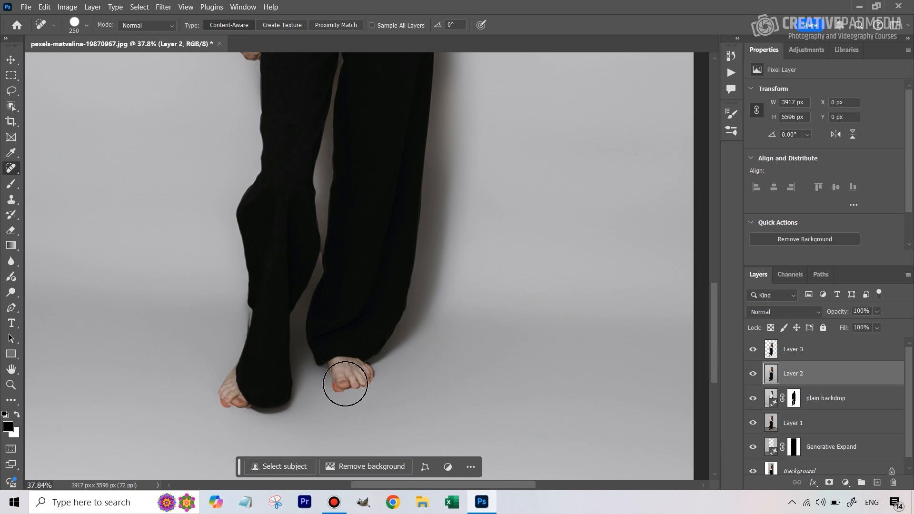
left_click_drag(345, 384, 405, 421)
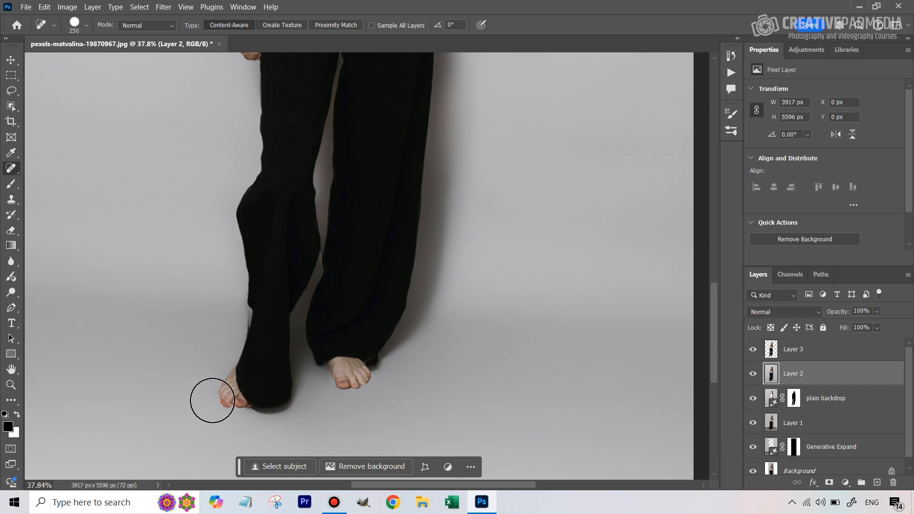
left_click_drag(212, 401, 239, 401)
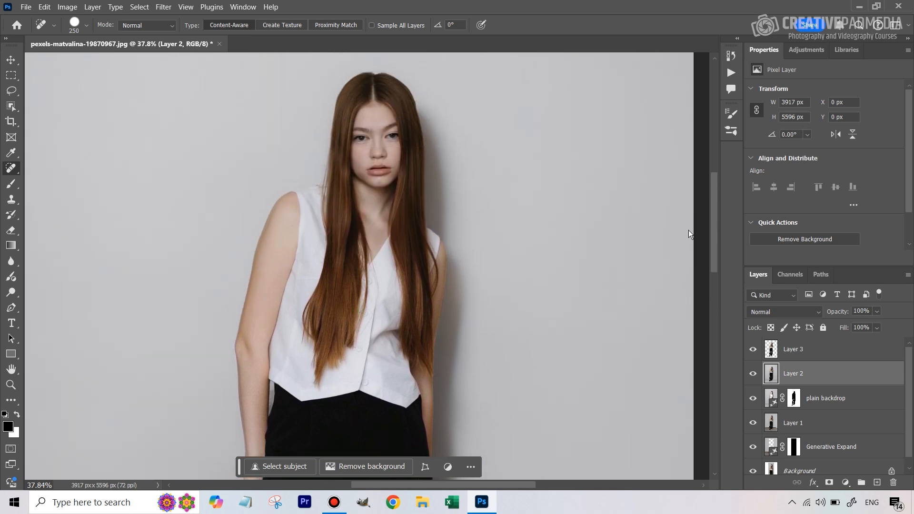
Step: Spot-heal the halo along the arm's outer edge, beside the hip and on the upper arm
scroll("down", 3)
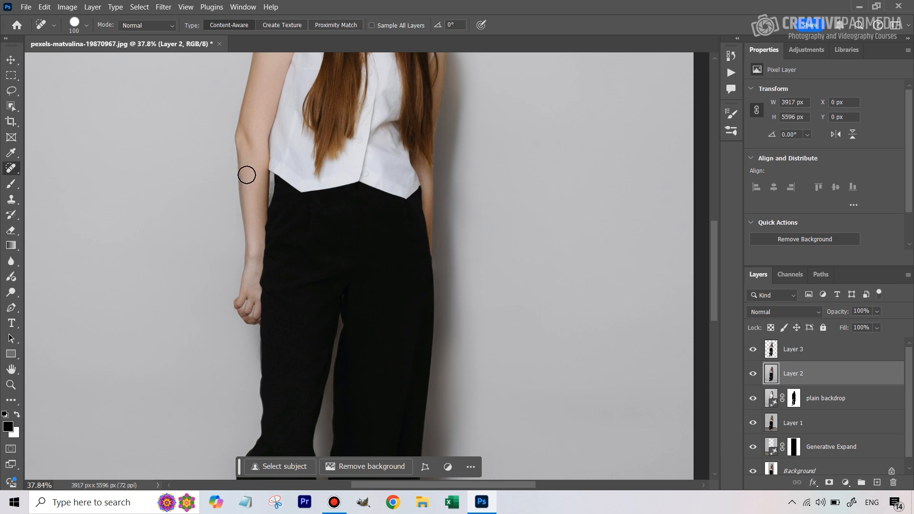
left_click_drag(245, 175, 280, 274)
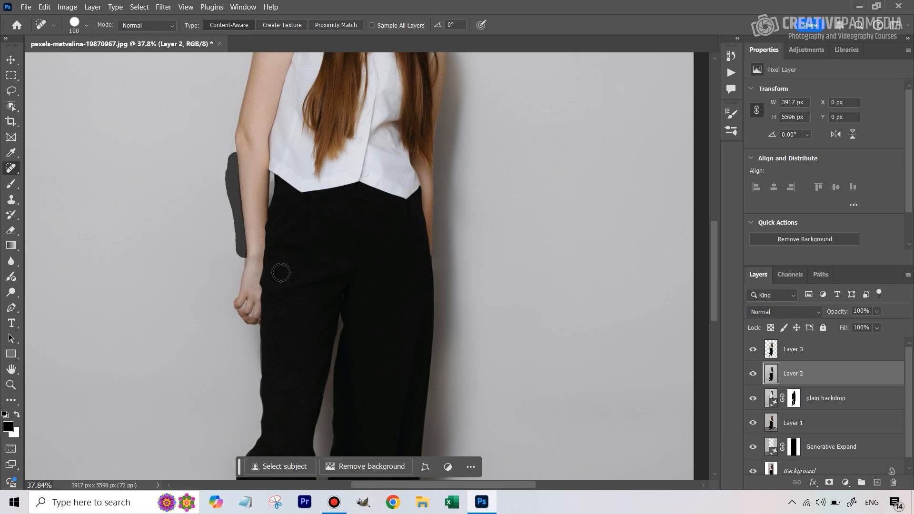
left_click_drag(281, 273, 234, 165)
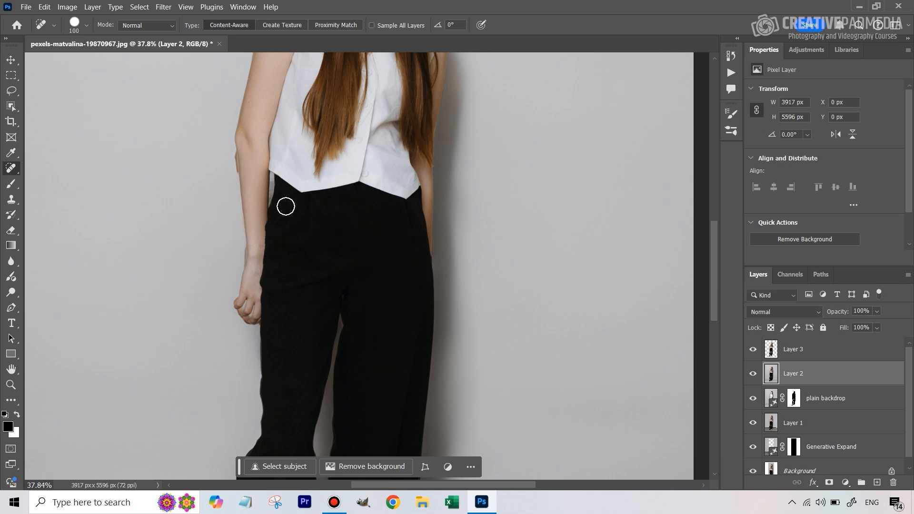
mouse_move(236, 150)
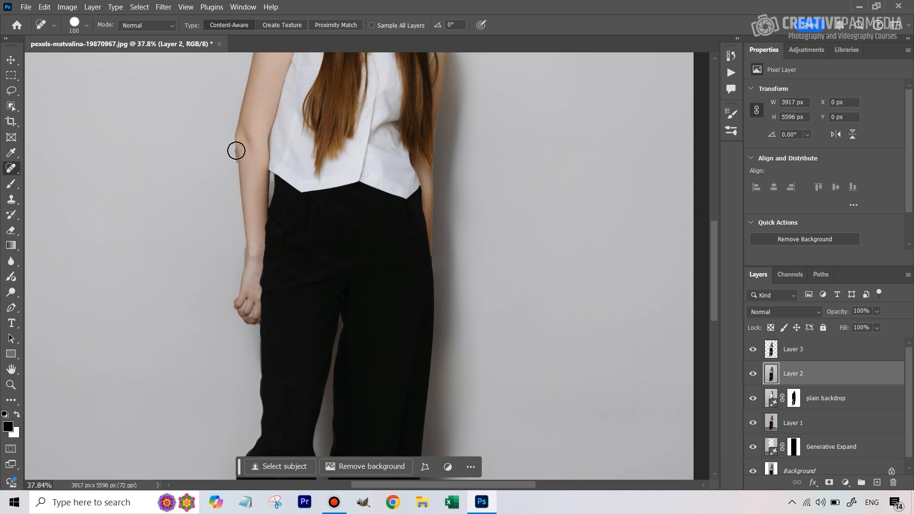
mouse_move(237, 154)
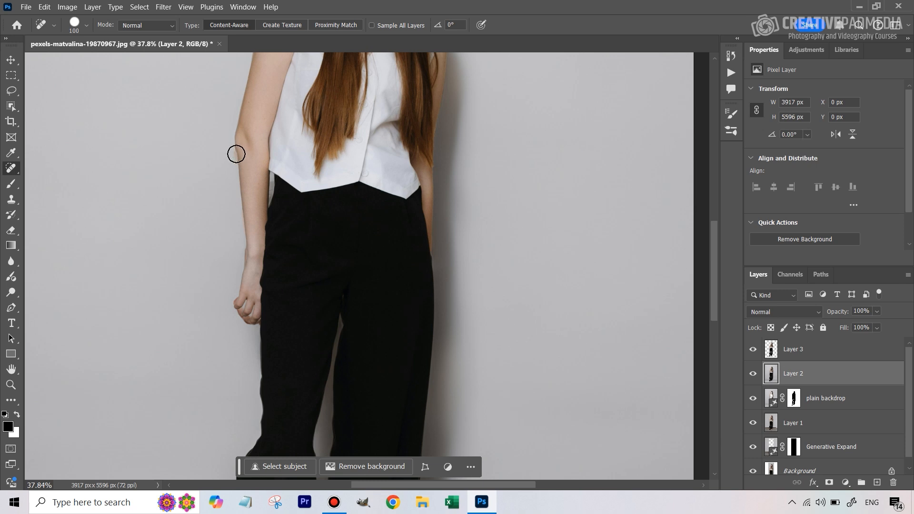
left_click_drag(237, 153, 240, 165)
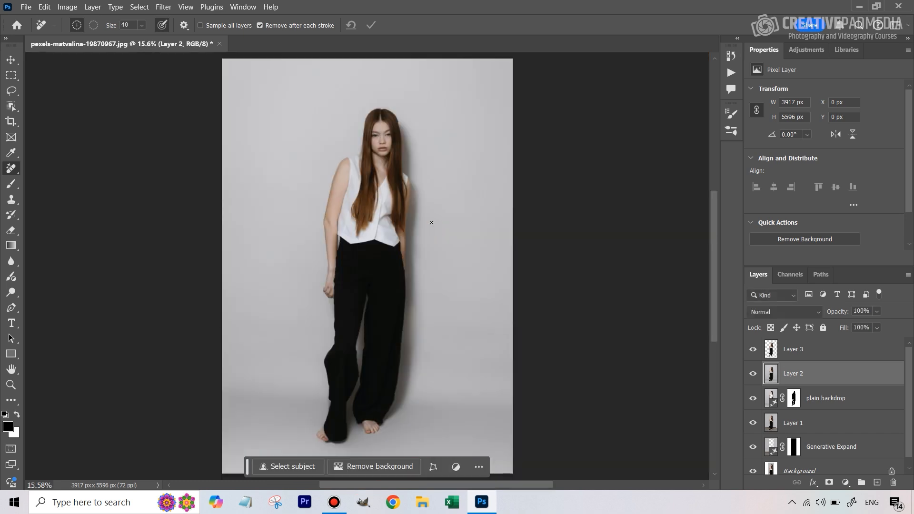
mouse_move(353, 144)
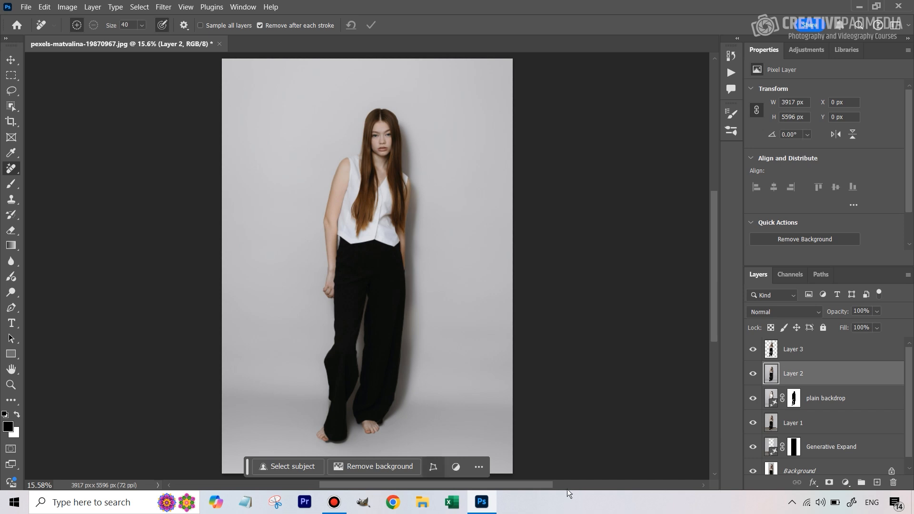
mouse_move(714, 330)
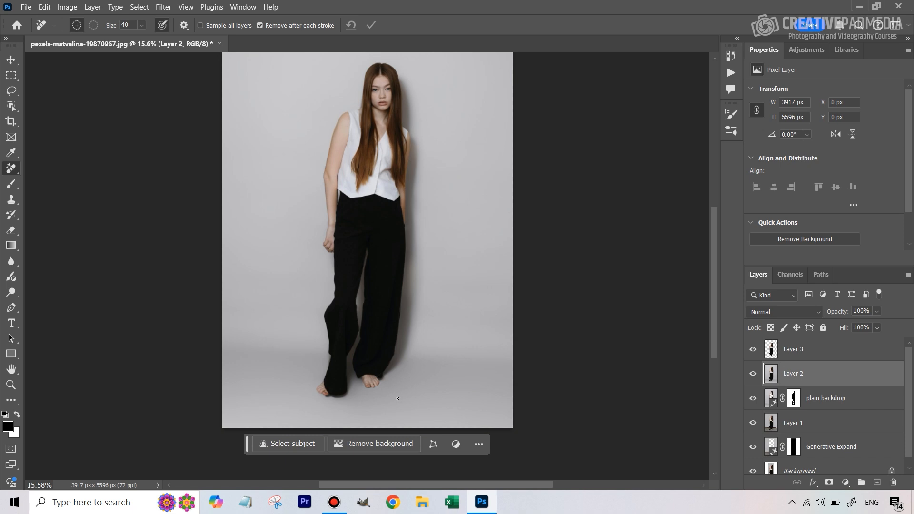
mouse_move(260, 375)
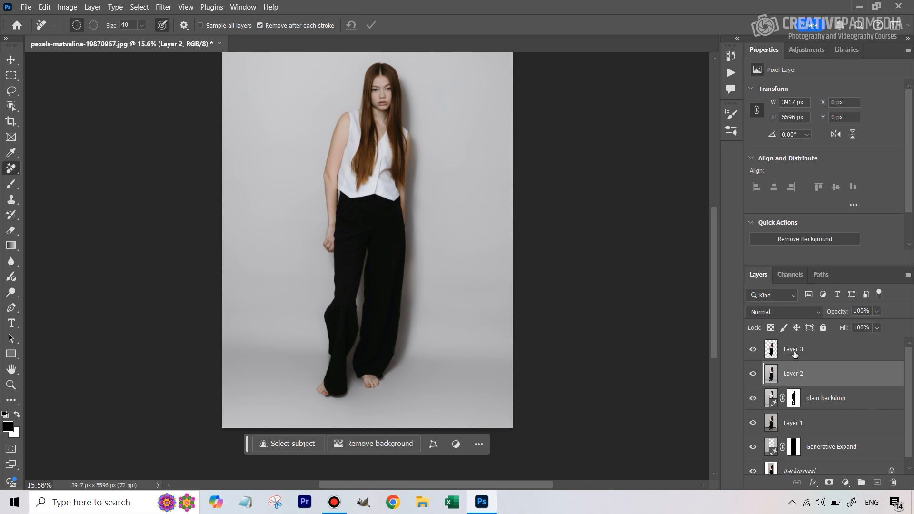
Step: Paint a black contact shadow beneath both feet on a new empty layer
left_click(878, 482)
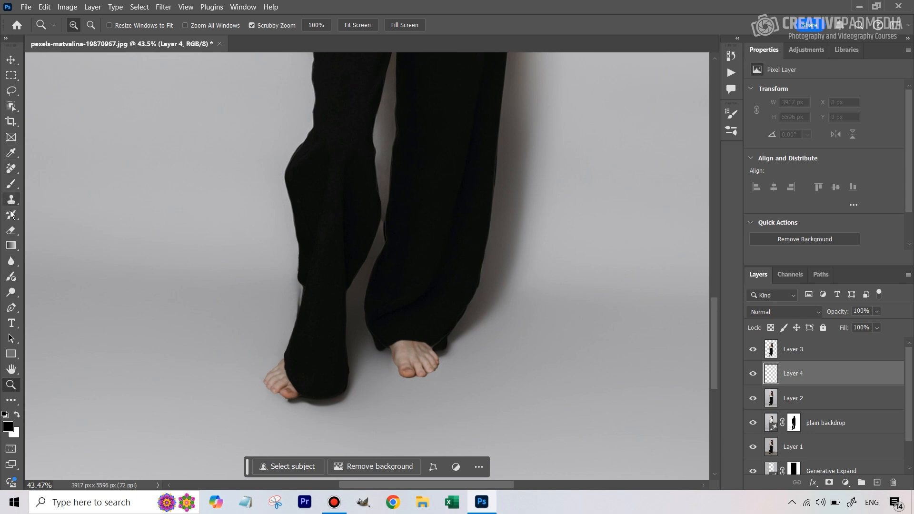
mouse_move(14, 188)
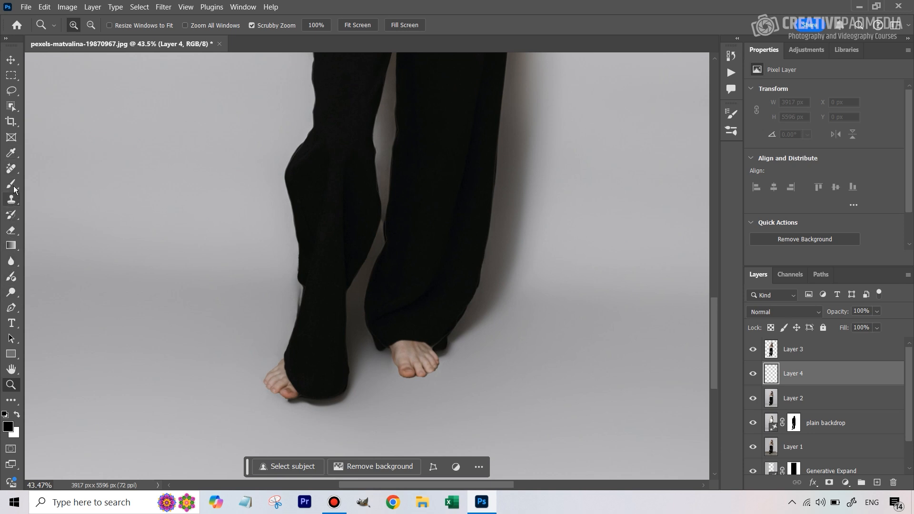
left_click(12, 184)
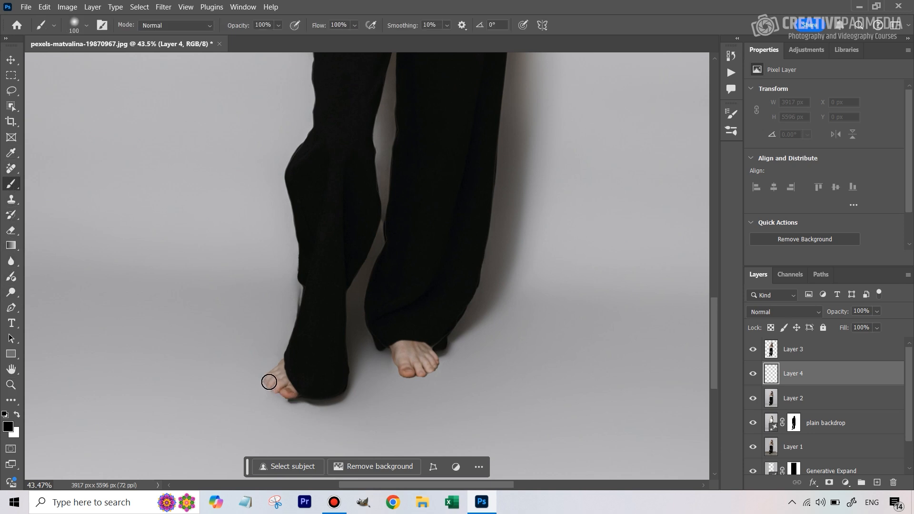
left_click_drag(268, 382, 280, 365)
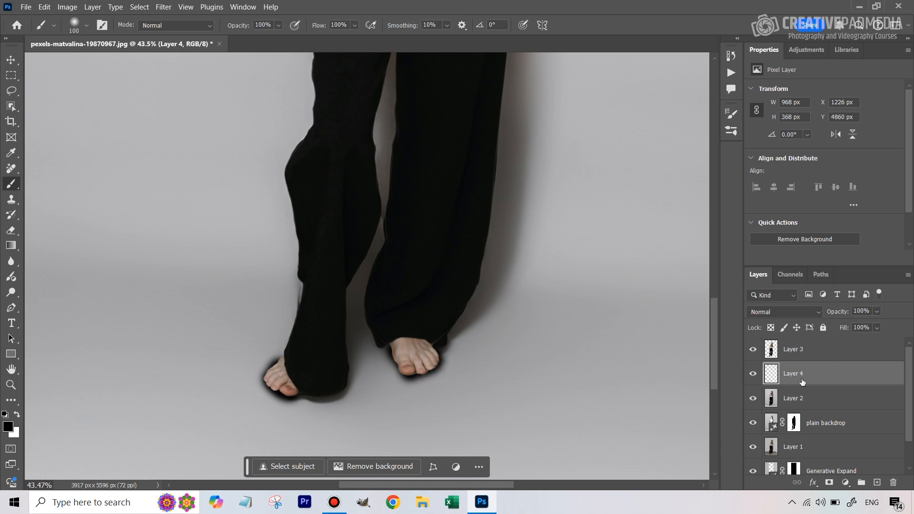
Step: Fade the shadow layer's opacity down to 25%
left_click_drag(876, 320, 837, 320)
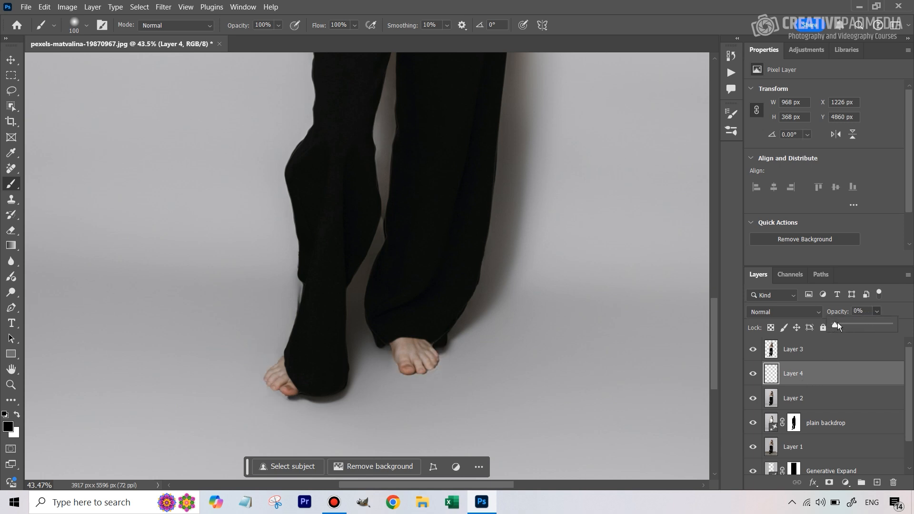
left_click_drag(837, 326, 842, 326)
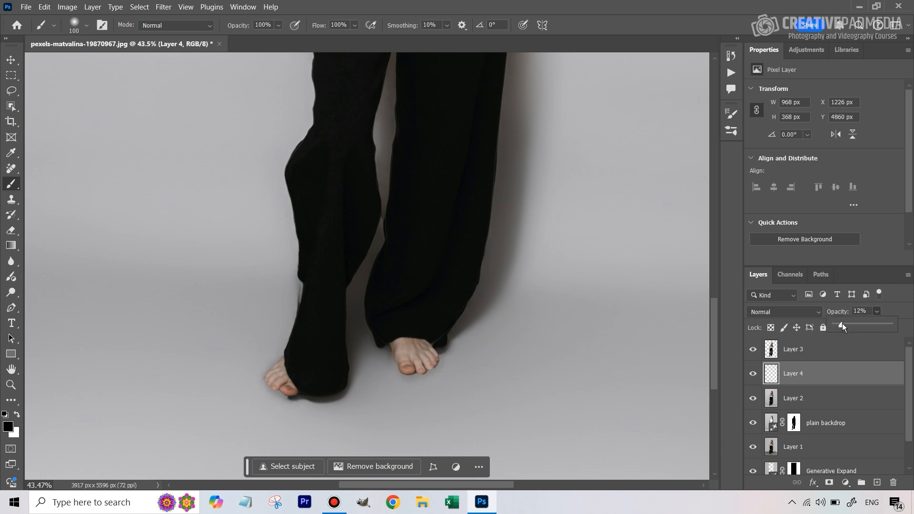
left_click_drag(842, 324, 849, 325)
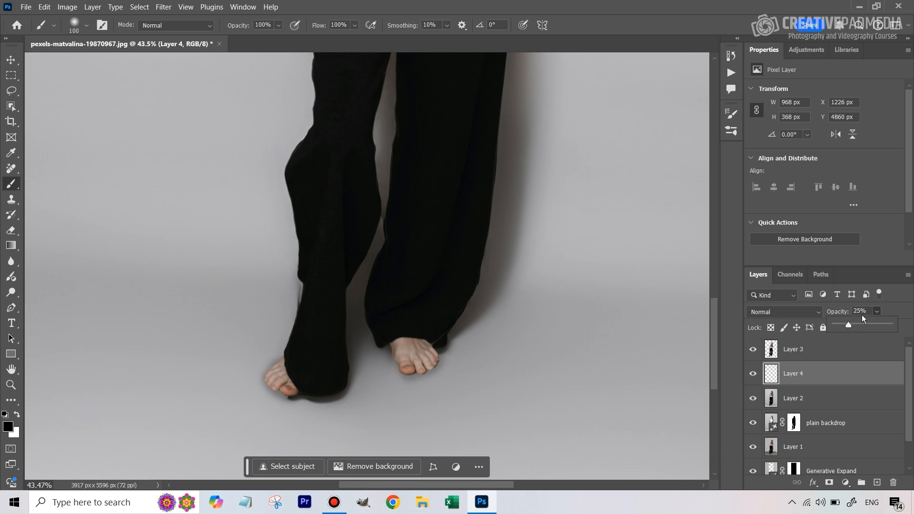
mouse_move(277, 370)
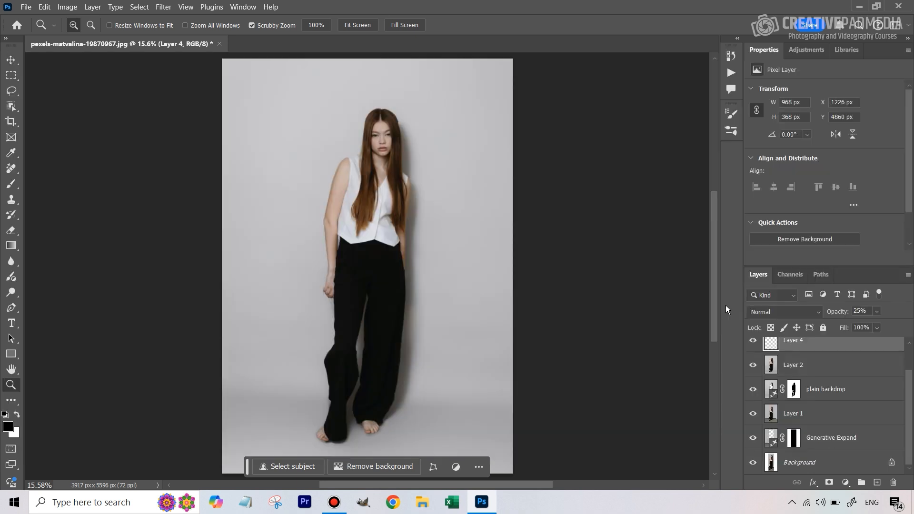
mouse_move(583, 229)
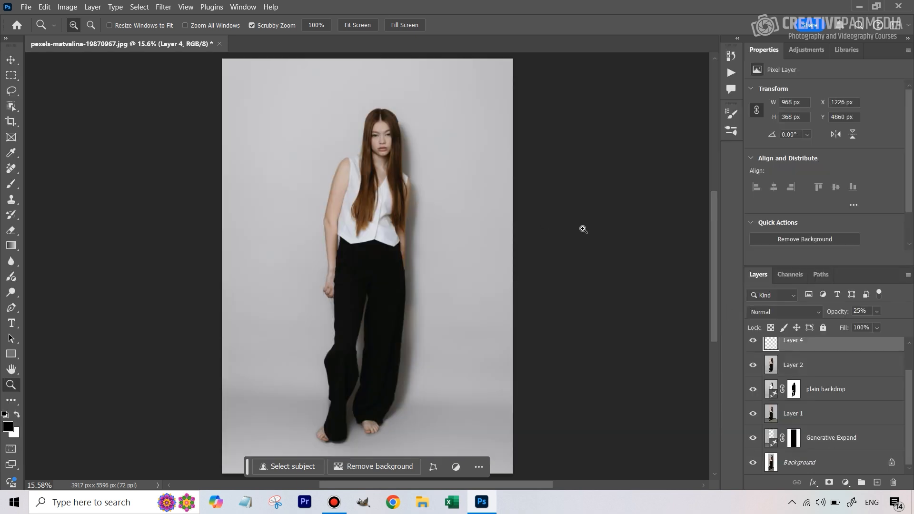